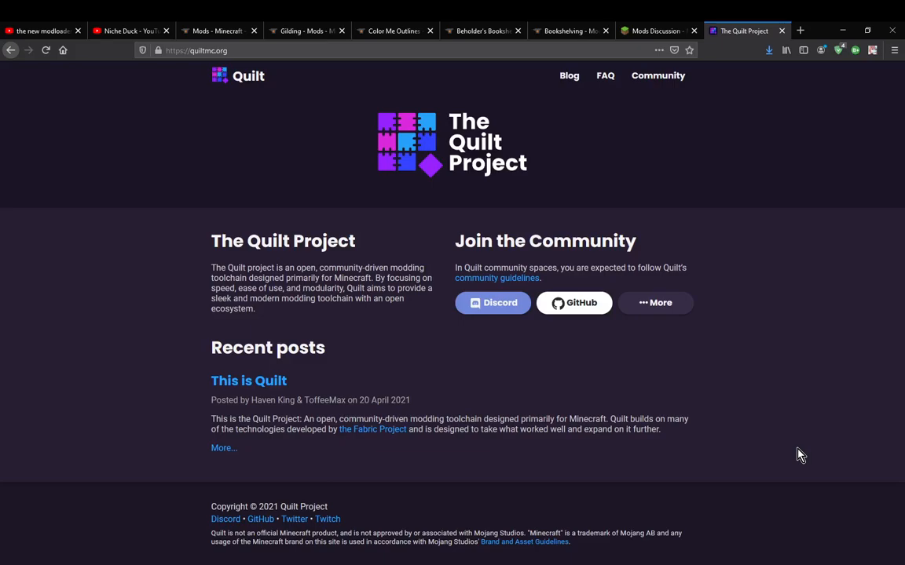
mouse_move(752, 417)
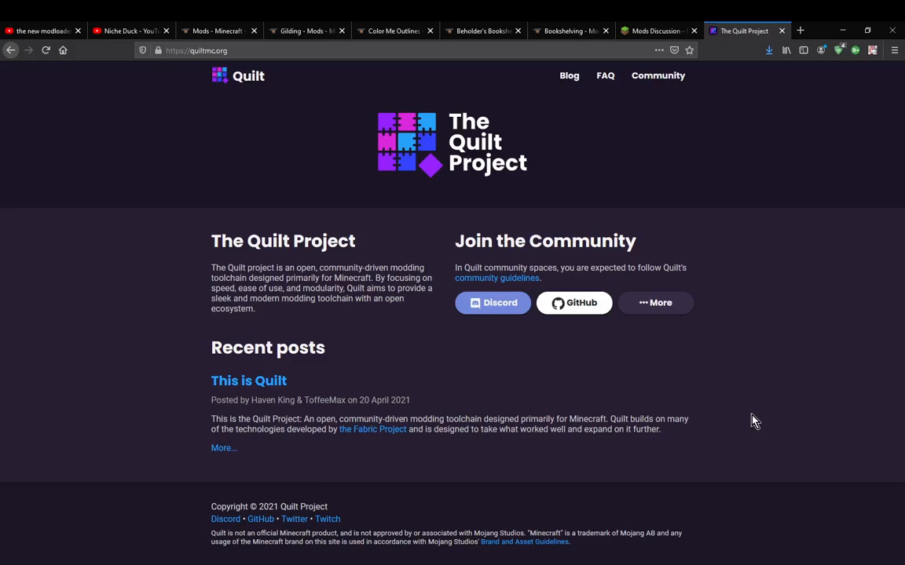
mouse_move(738, 421)
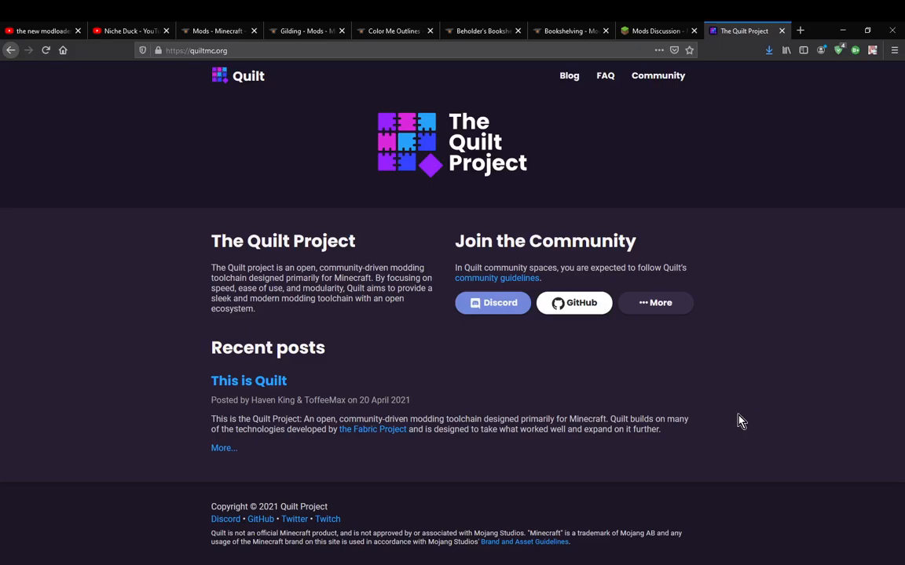
mouse_move(754, 434)
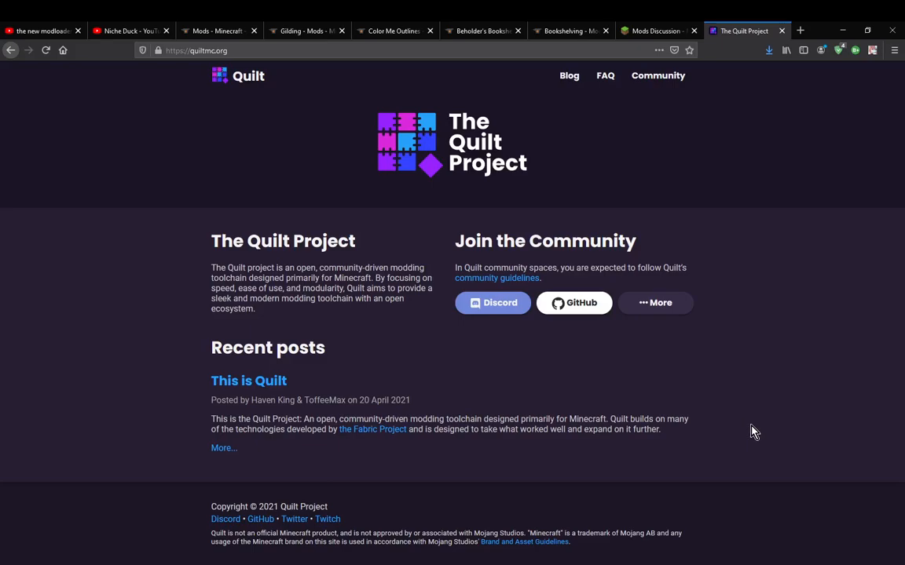
mouse_move(799, 437)
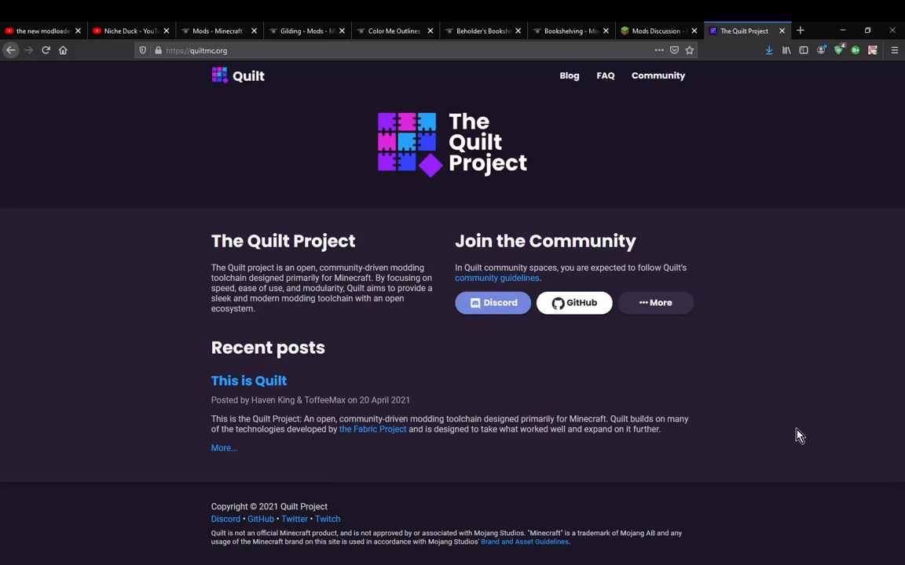
mouse_move(802, 427)
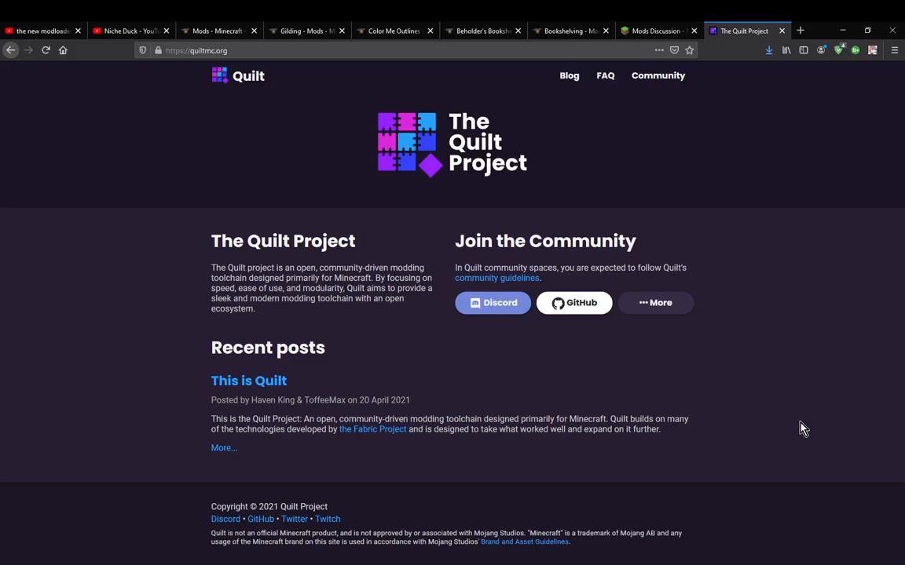
mouse_move(798, 428)
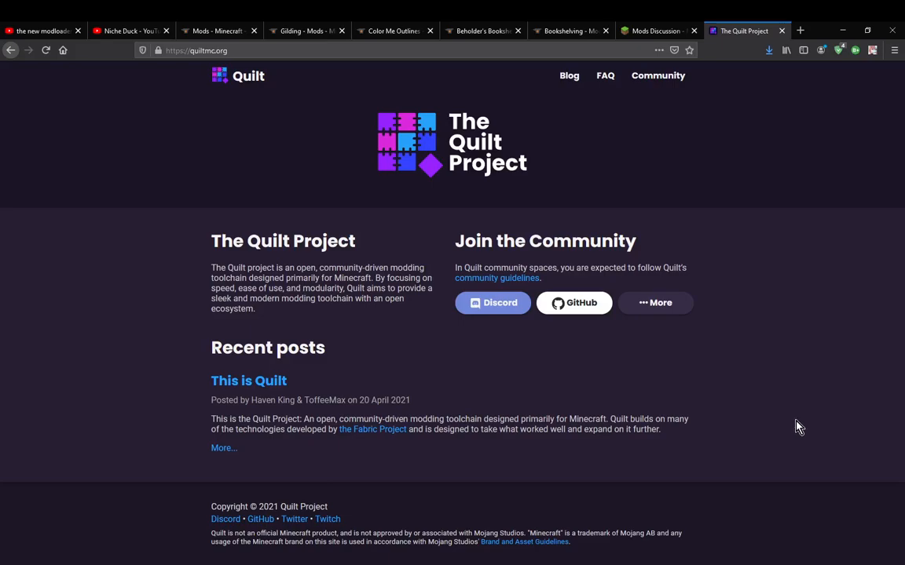
Step: Bring up the link menu on the FAQ header link to open it separately
right_click(604, 75)
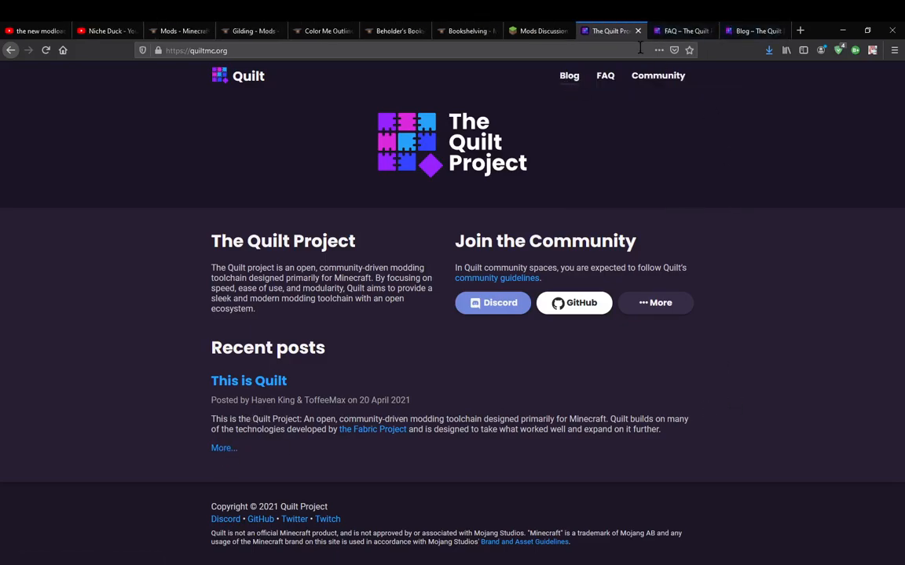
mouse_move(673, 82)
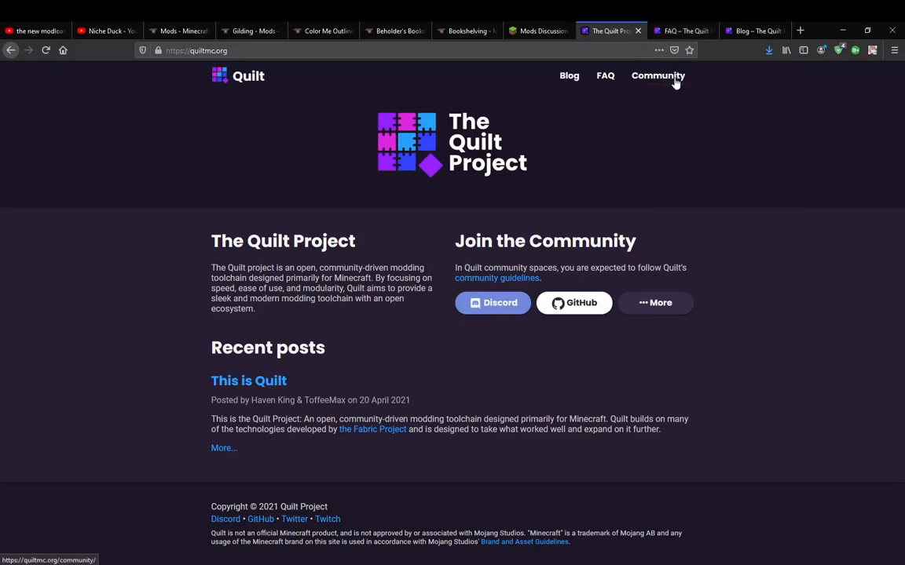
Step: Open Community in a new tab and read the FAQ down to the 'who owns Quilt' question
click(606, 75)
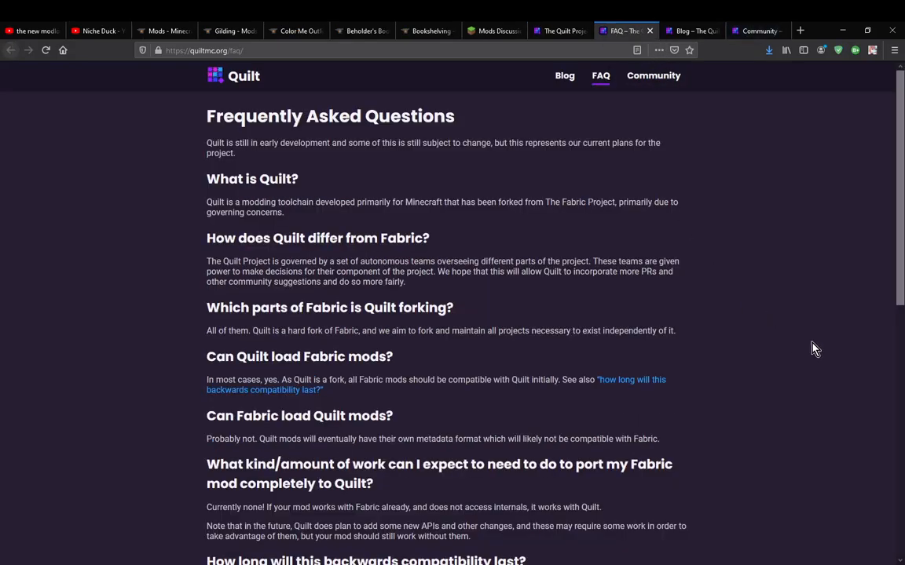
mouse_move(577, 203)
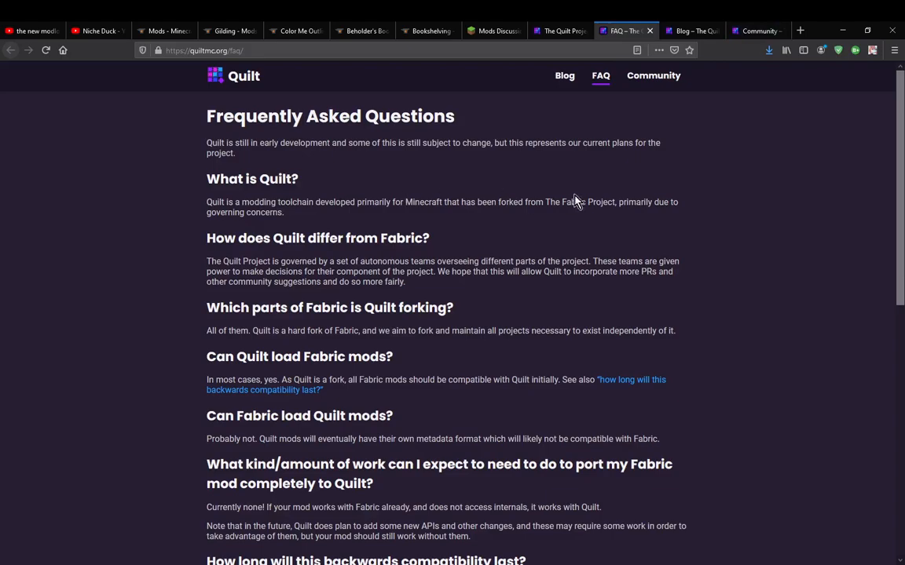
mouse_move(578, 201)
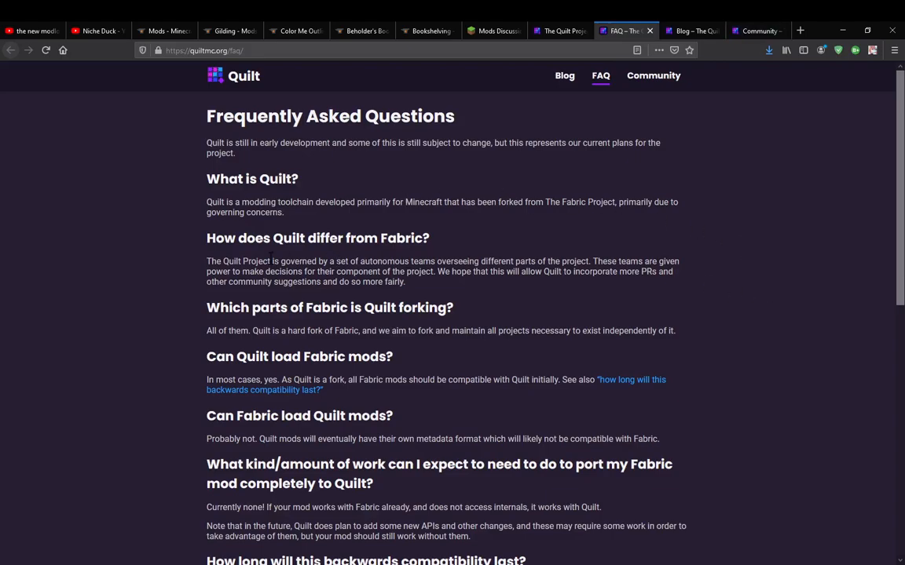
mouse_move(645, 306)
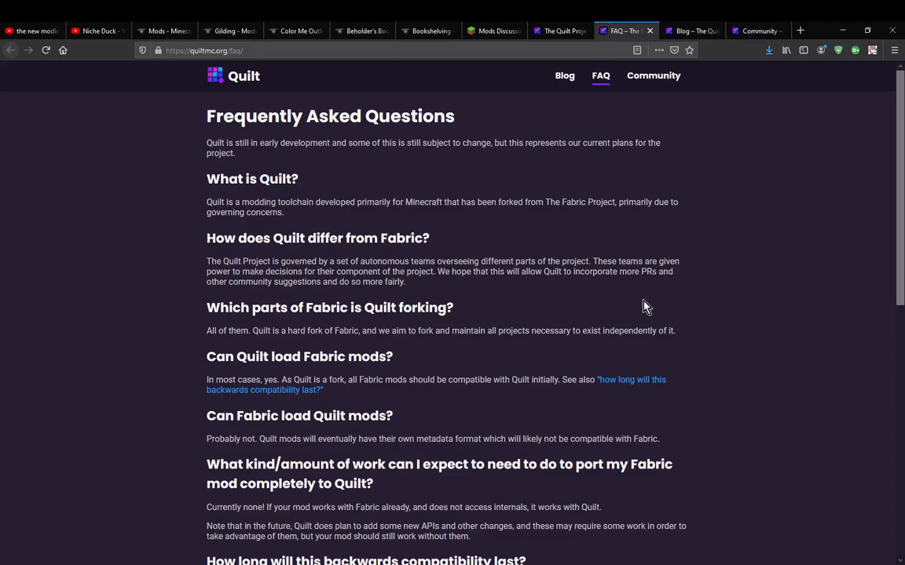
mouse_move(647, 302)
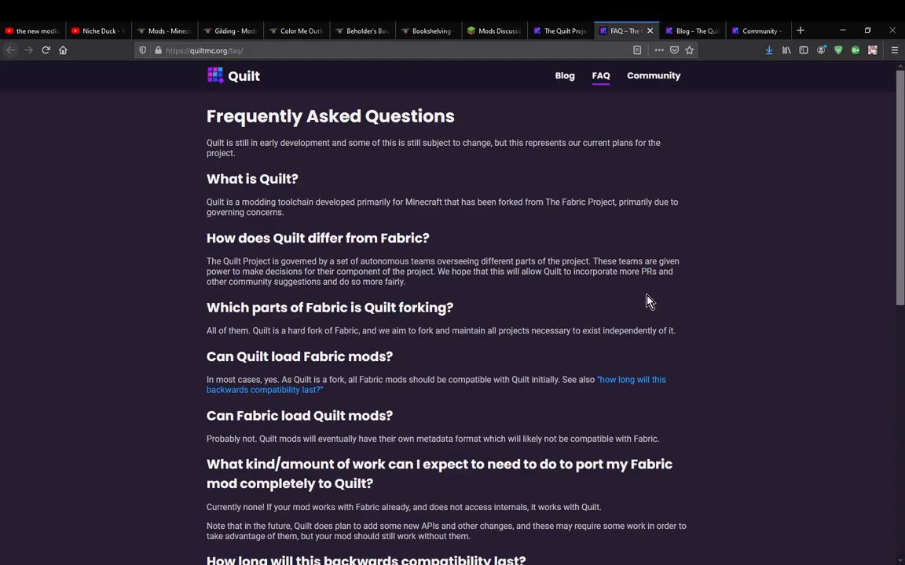
scroll(down, 3)
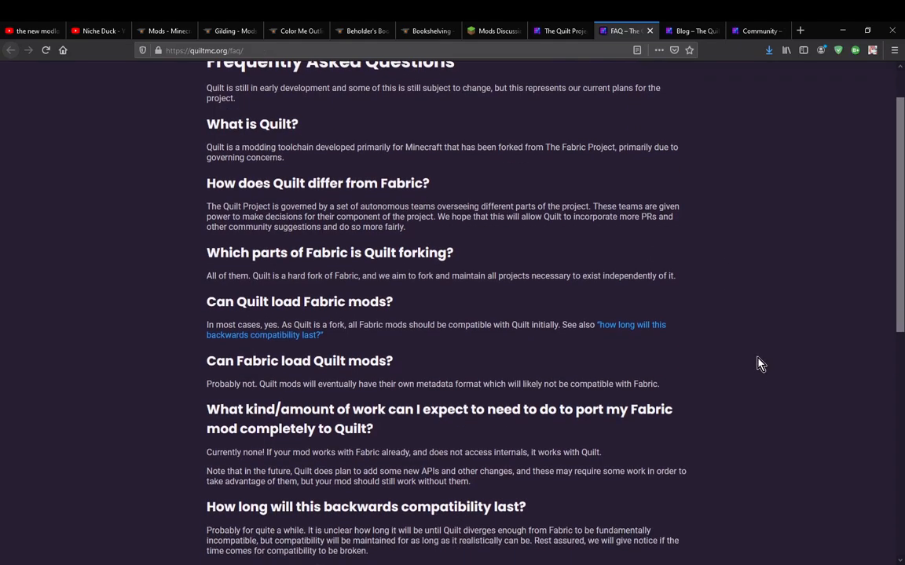
mouse_move(754, 350)
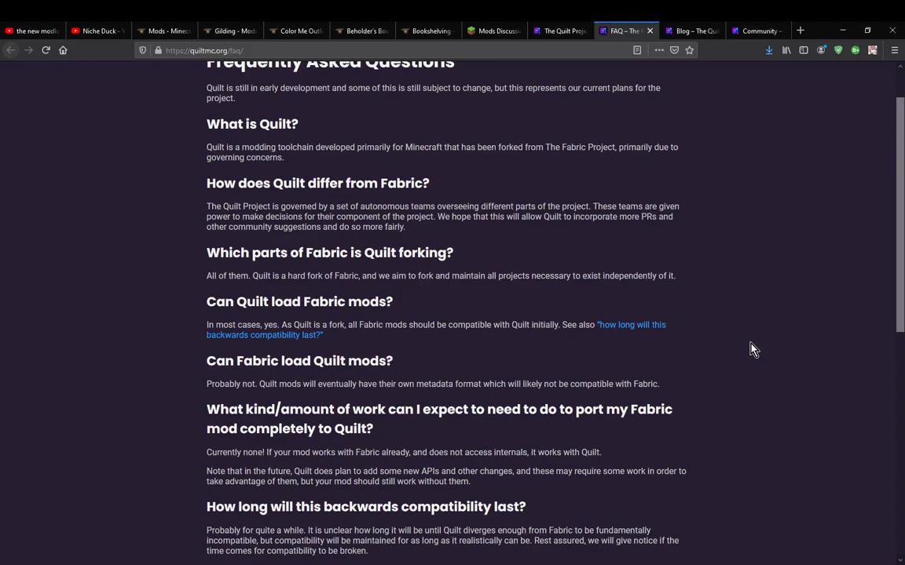
mouse_move(751, 351)
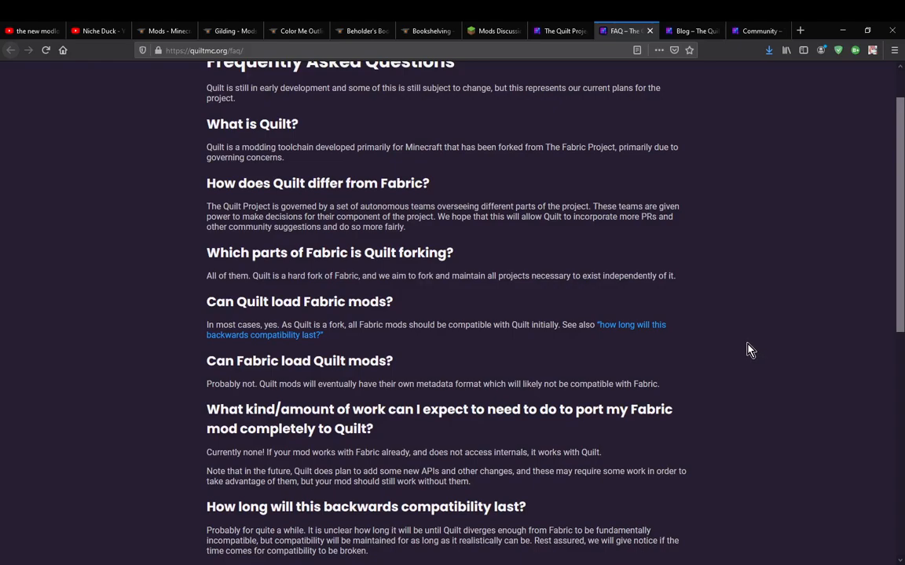
scroll(down, 3)
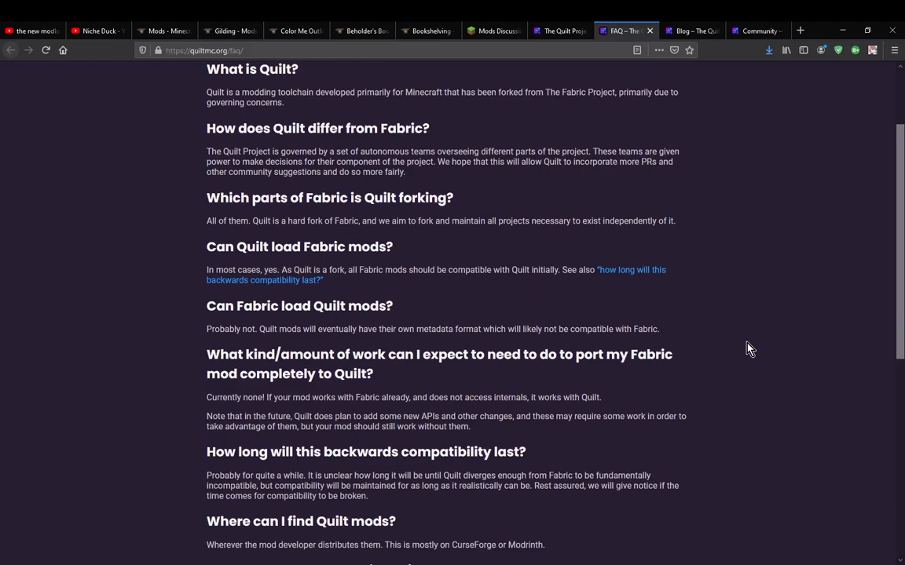
scroll(down, 3)
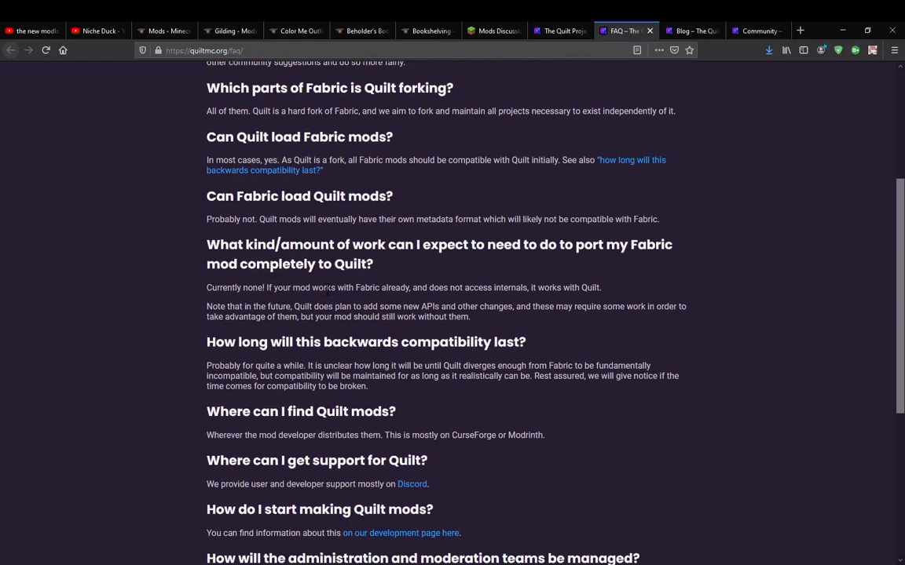
scroll(down, 3)
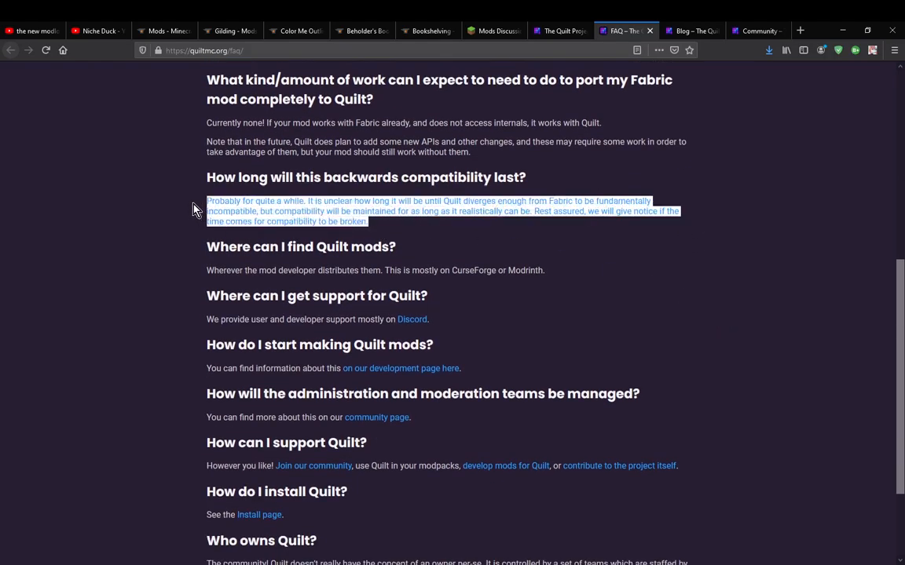
scroll(down, 3)
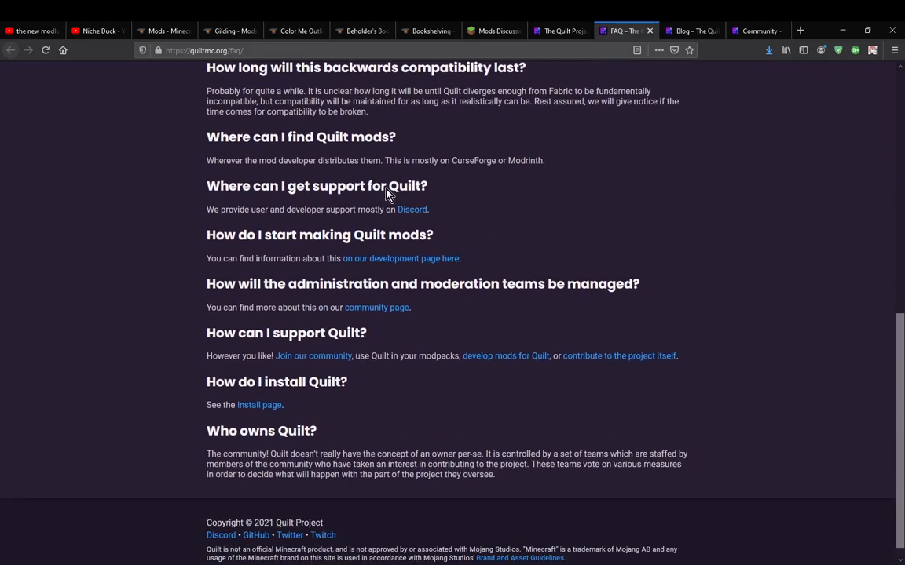
scroll(down, 3)
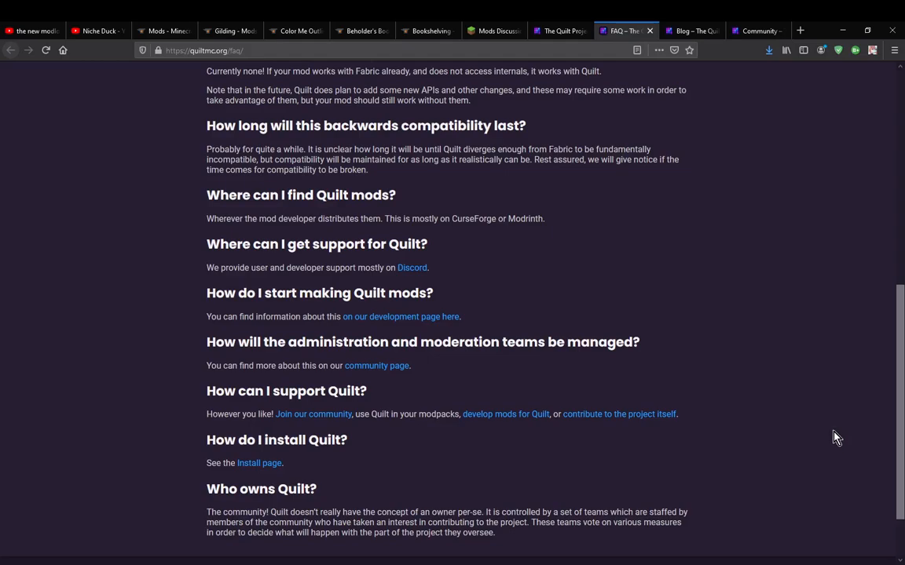
mouse_move(769, 402)
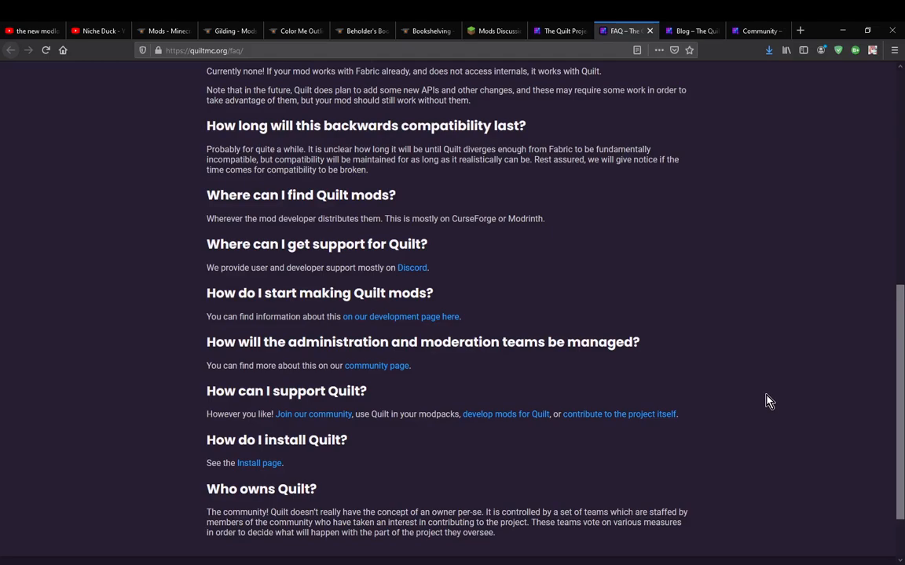
mouse_move(769, 419)
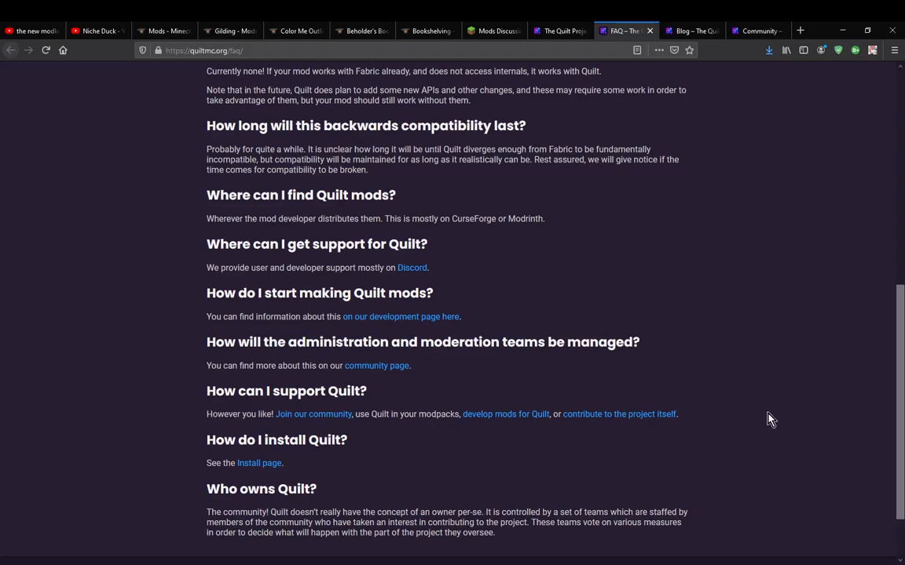
mouse_move(773, 421)
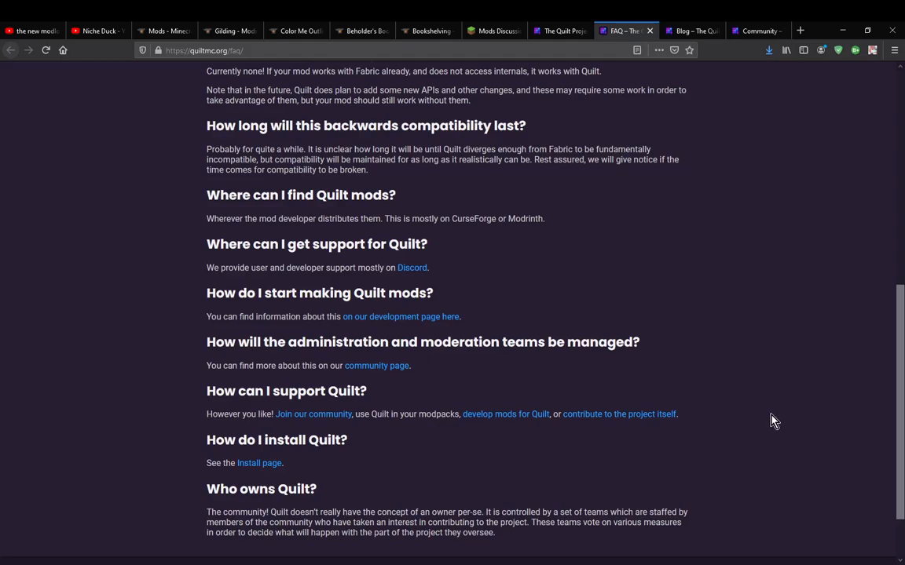
mouse_move(774, 420)
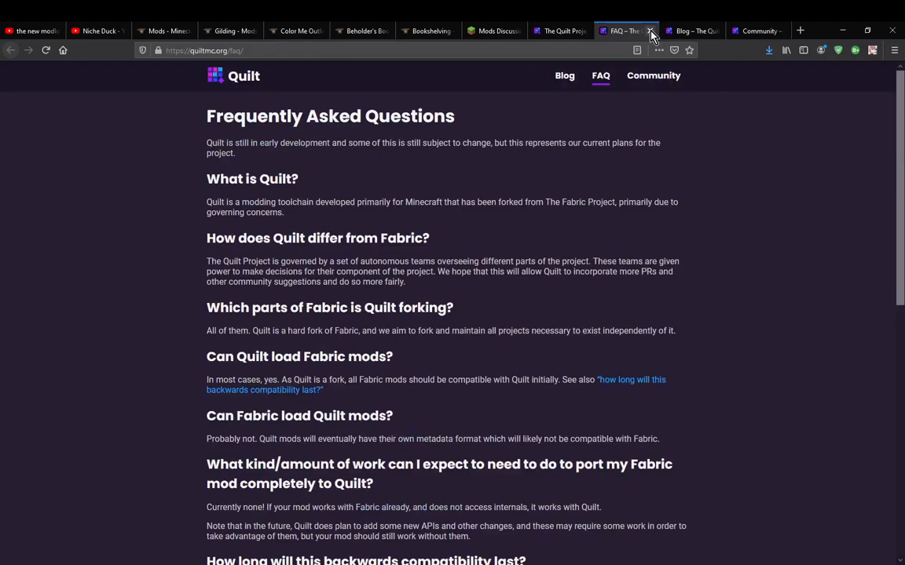
click(692, 30)
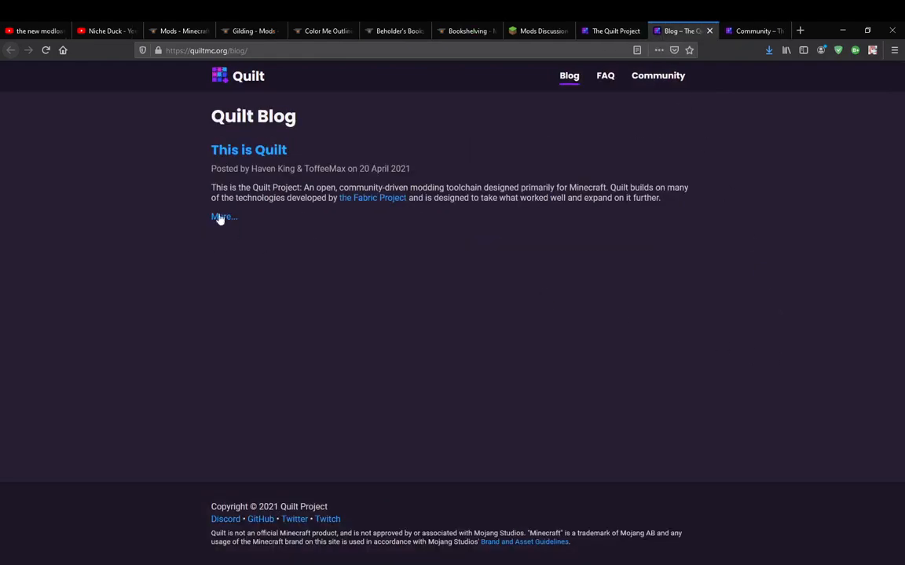
click(223, 216)
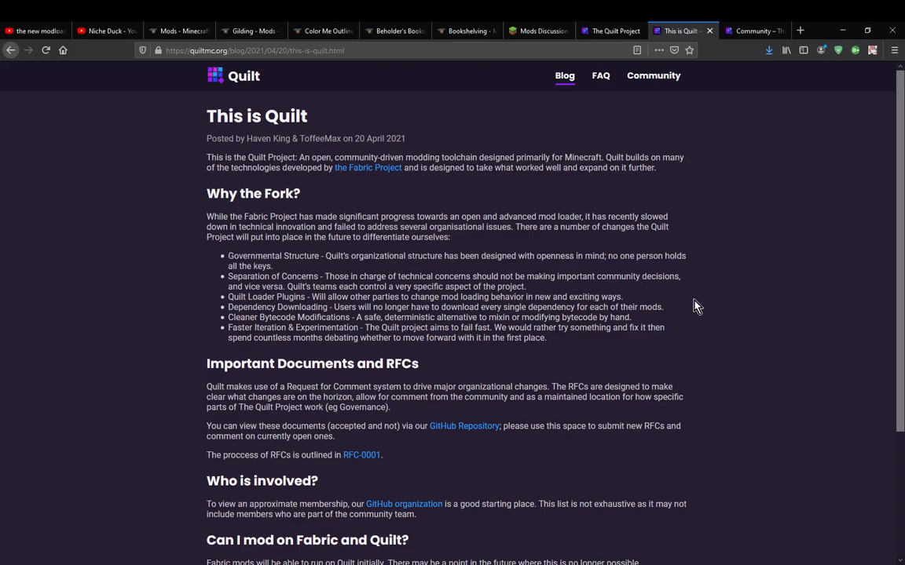
mouse_move(707, 302)
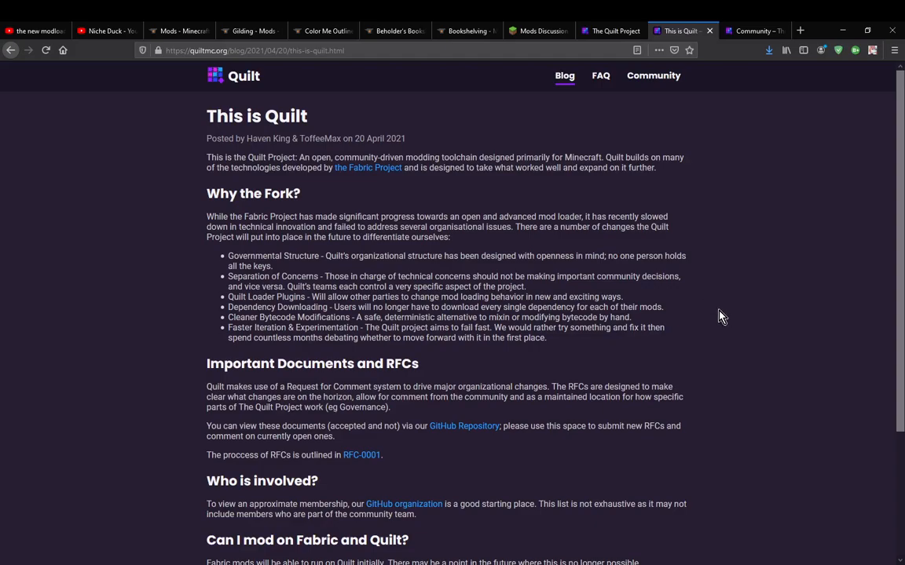
mouse_move(746, 328)
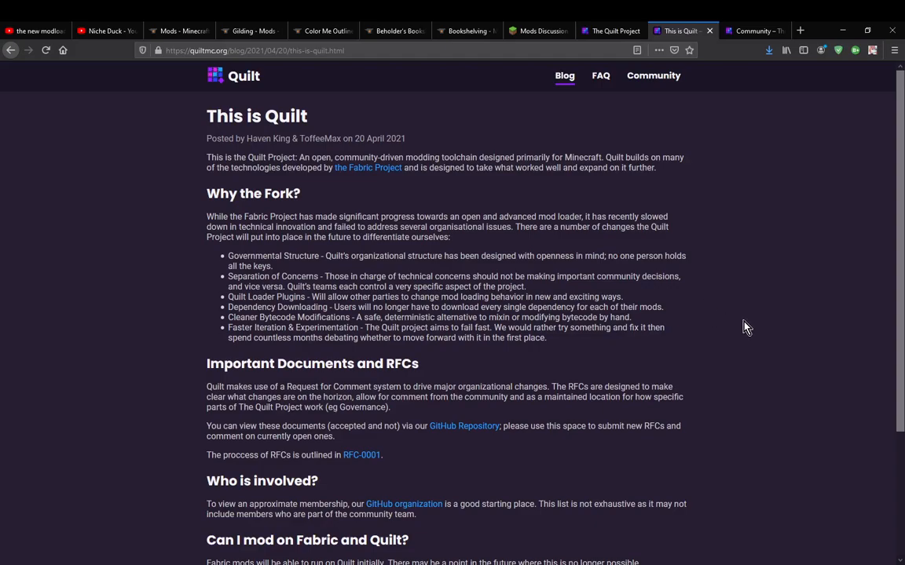
mouse_move(744, 326)
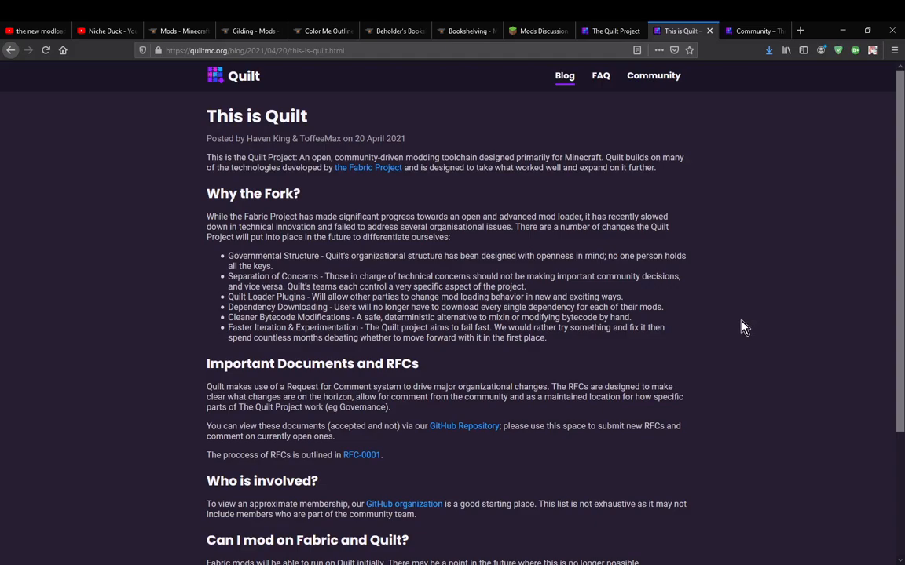
mouse_move(747, 317)
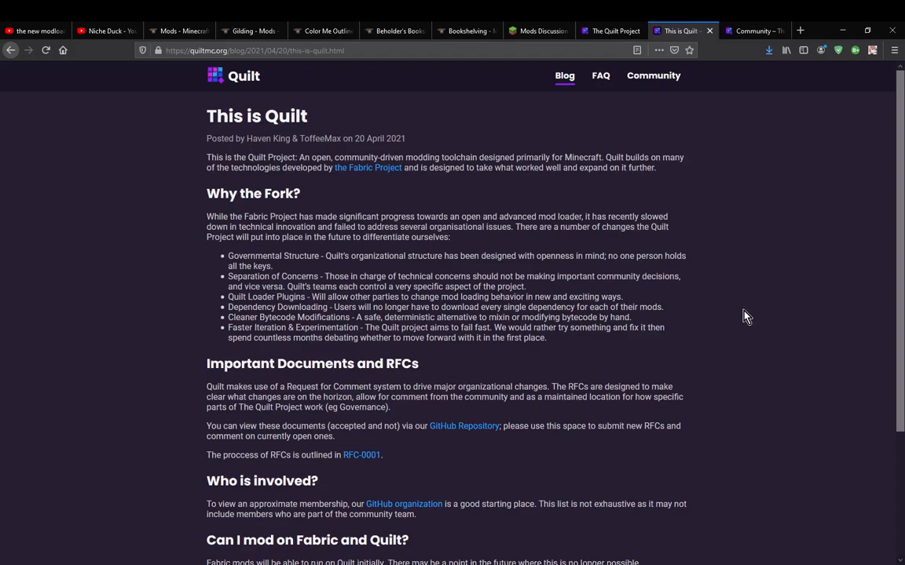
mouse_move(752, 320)
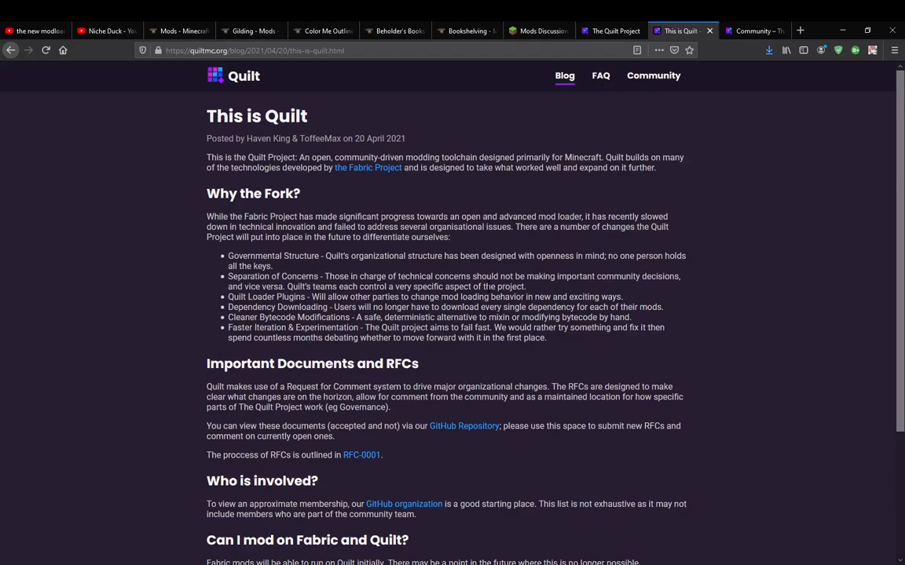
mouse_move(191, 279)
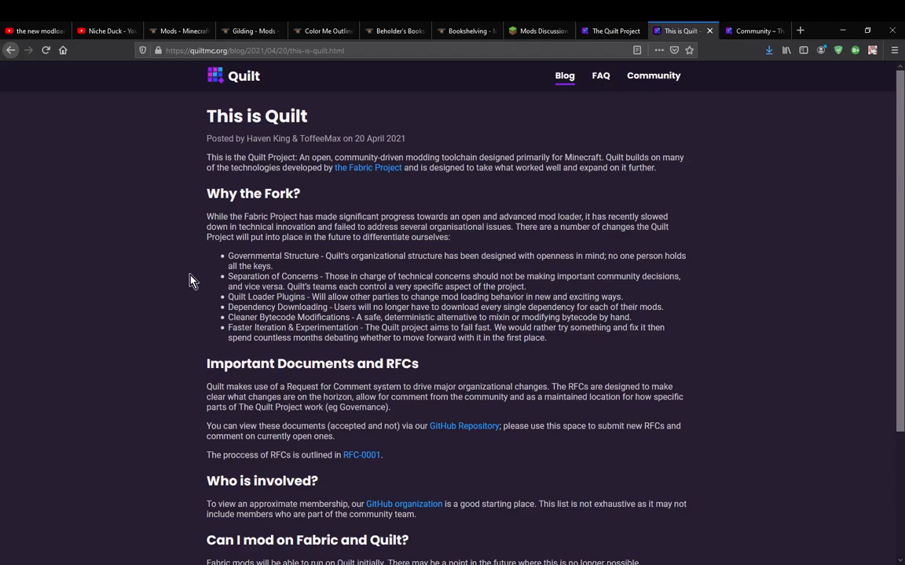
mouse_move(183, 282)
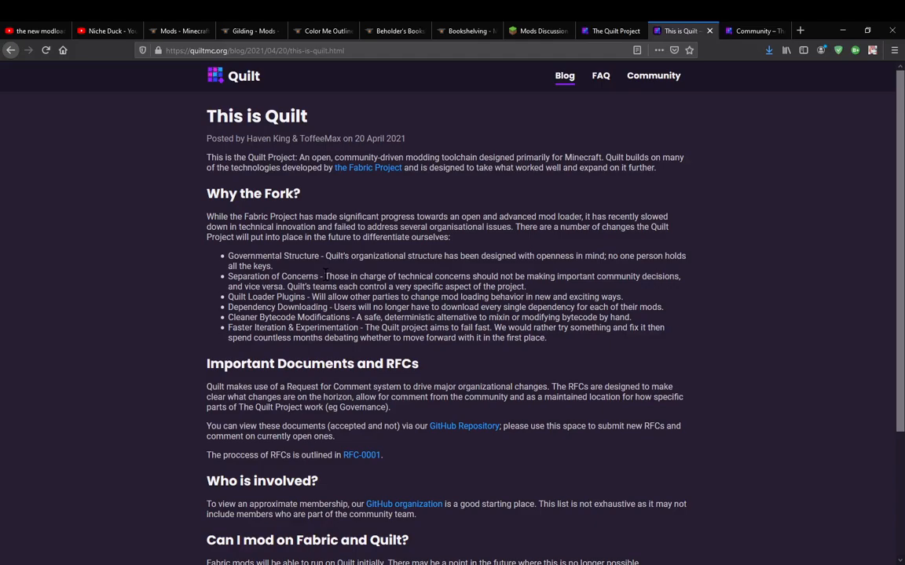
Step: Highlight the Dependency Downloading bullet about no longer downloading every dependency
drag(323, 277, 524, 286)
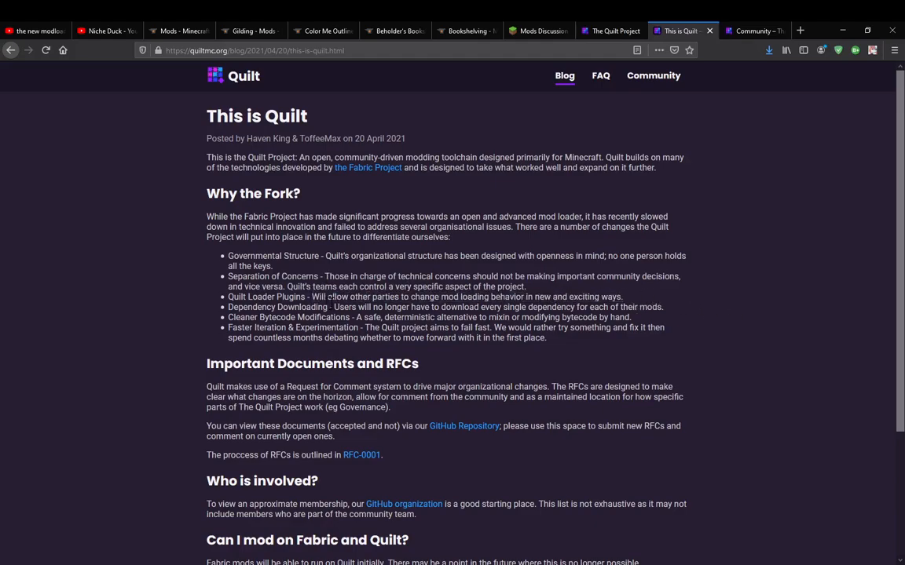
drag(334, 306, 662, 306)
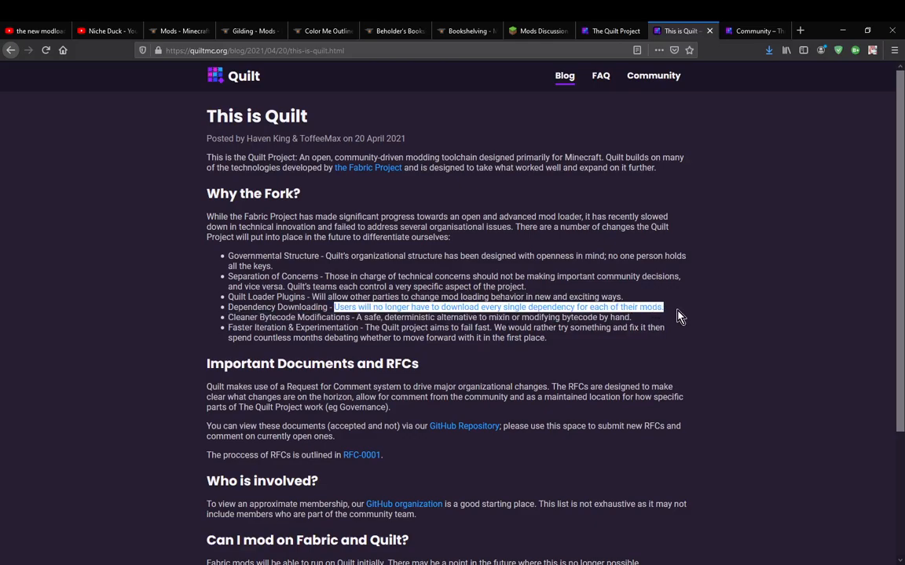
mouse_move(744, 317)
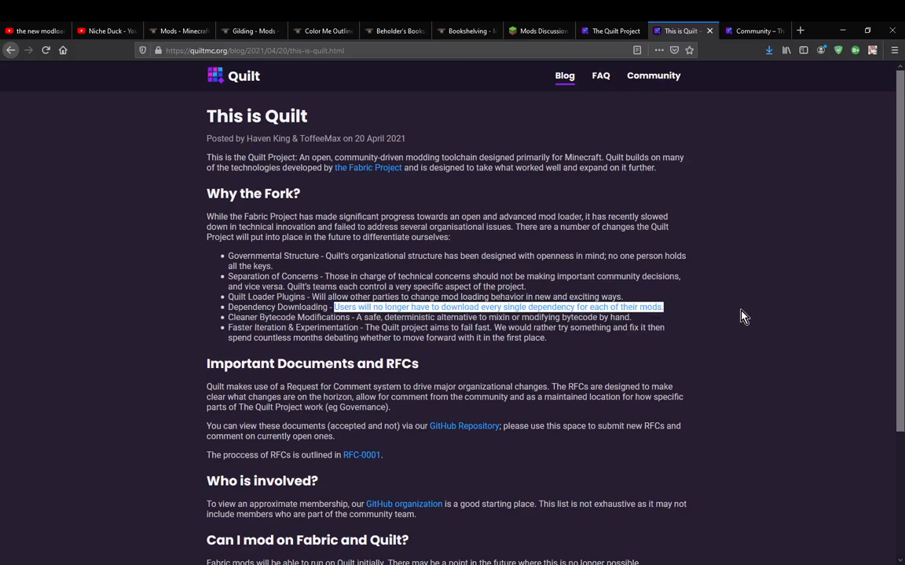
mouse_move(735, 313)
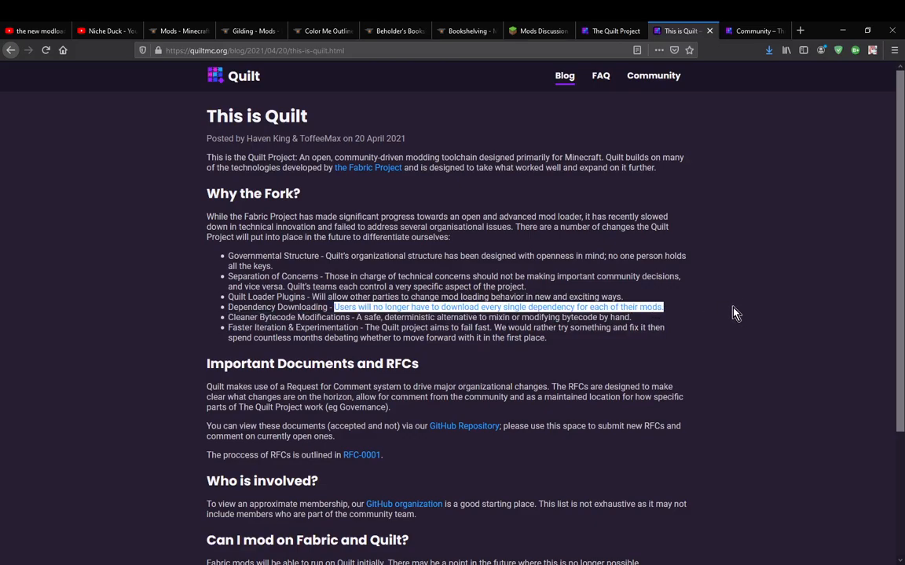
Step: Open the Fabric 20w06a to 1.16.5 thread's last page in a new tab and search 'library'
click(534, 30)
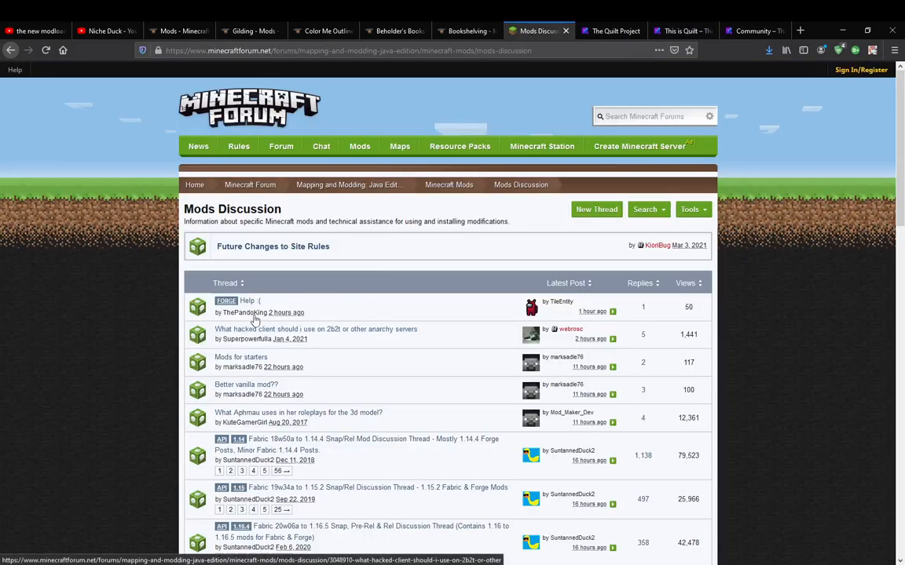
right_click(281, 393)
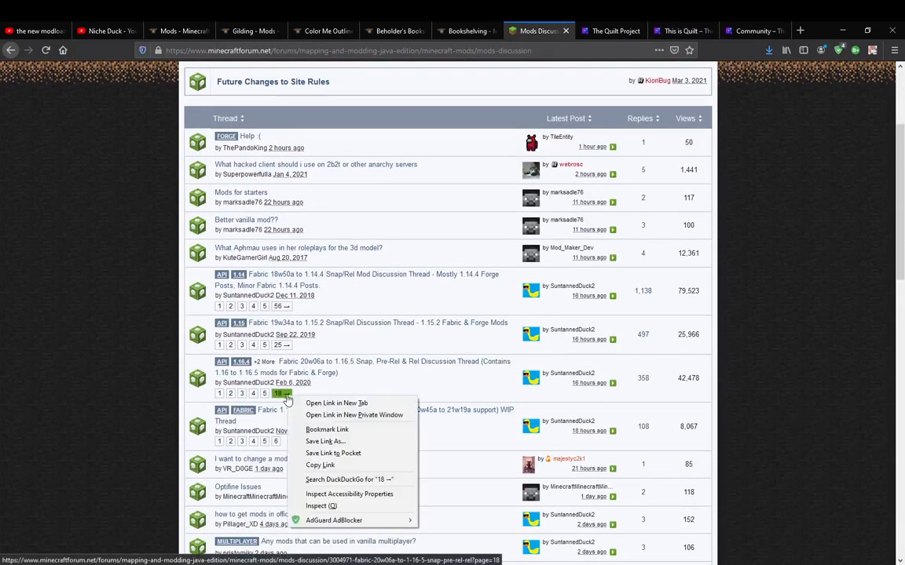
click(343, 402)
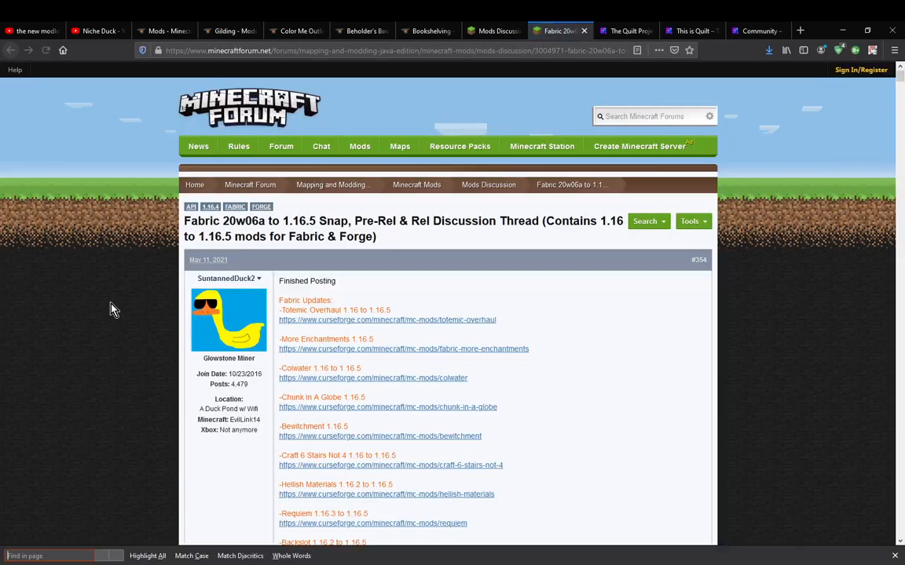
text(library)
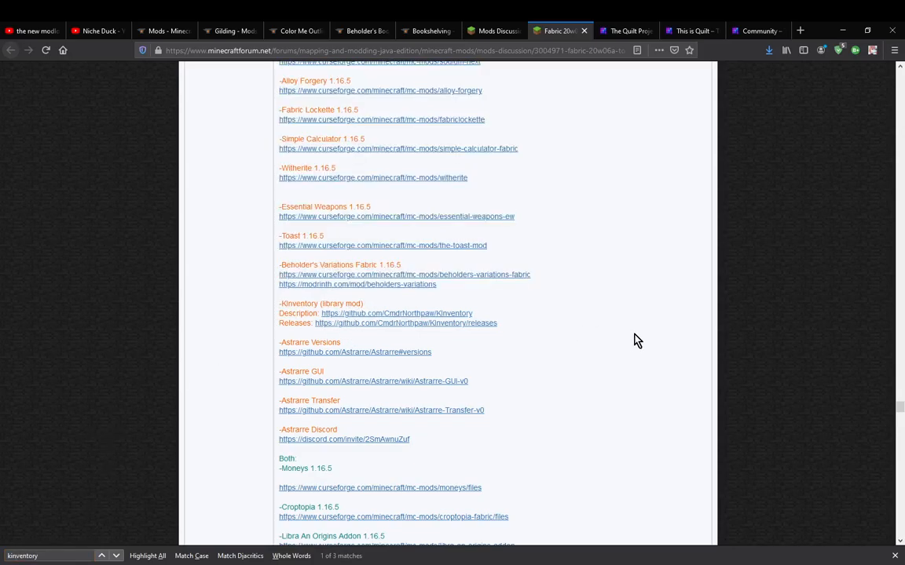
mouse_move(628, 340)
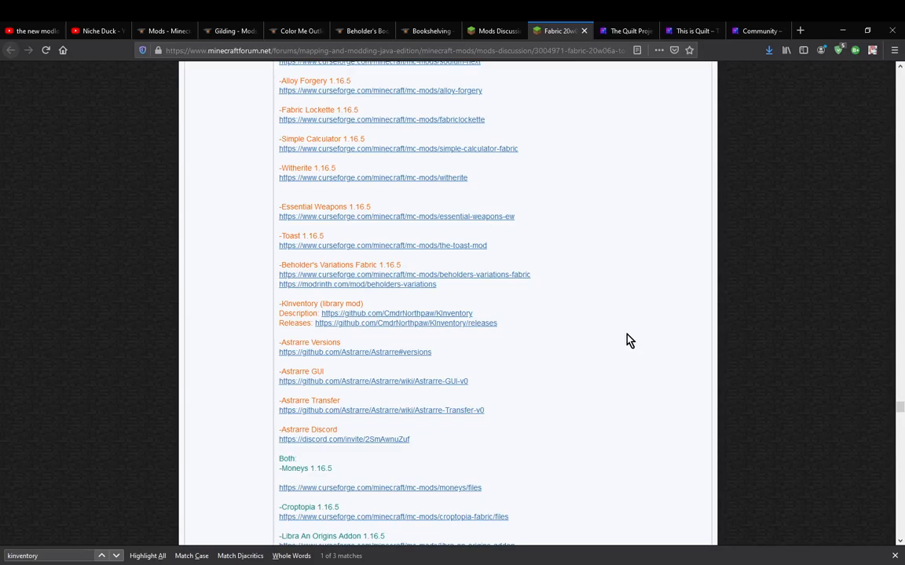
mouse_move(812, 350)
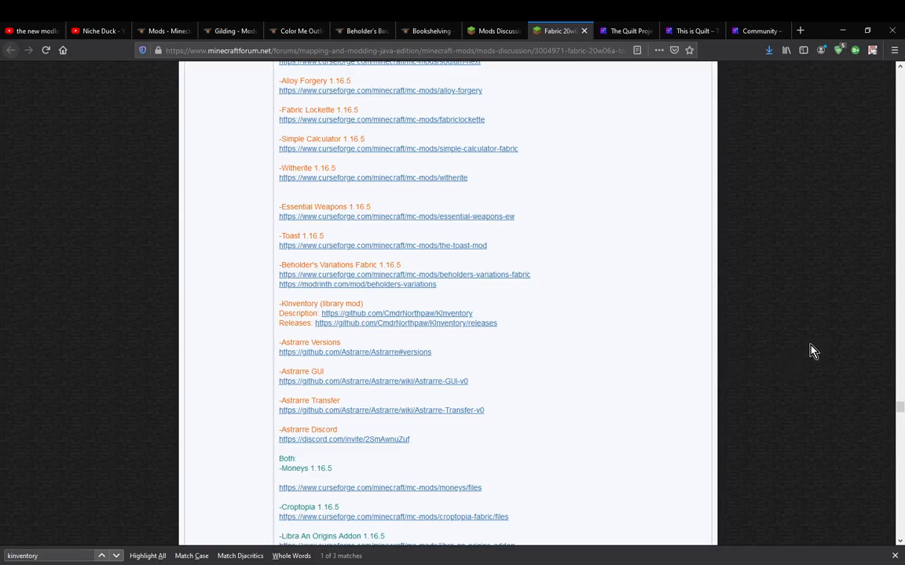
mouse_move(686, 30)
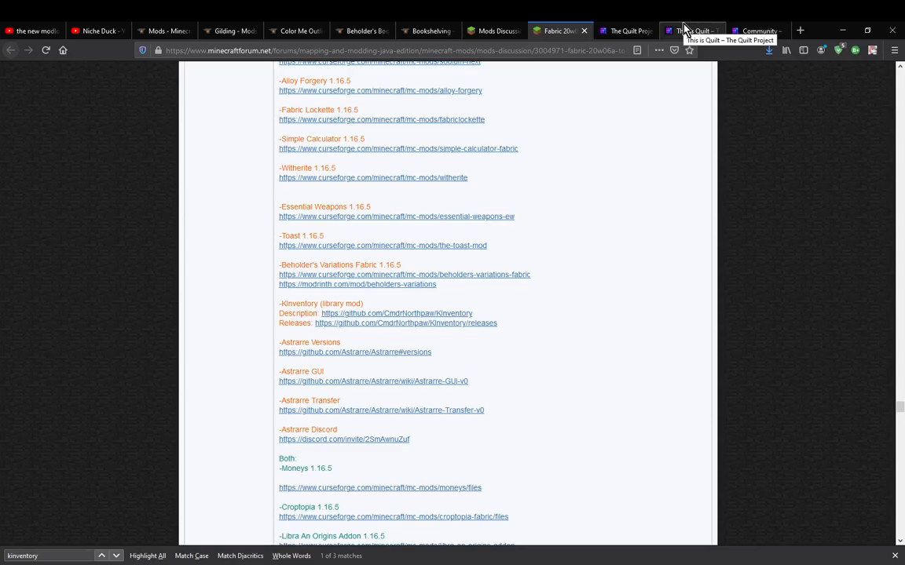
Step: Flip between the This is Quilt article and Fabric thread, then land on the CurseForge mods listing
click(689, 30)
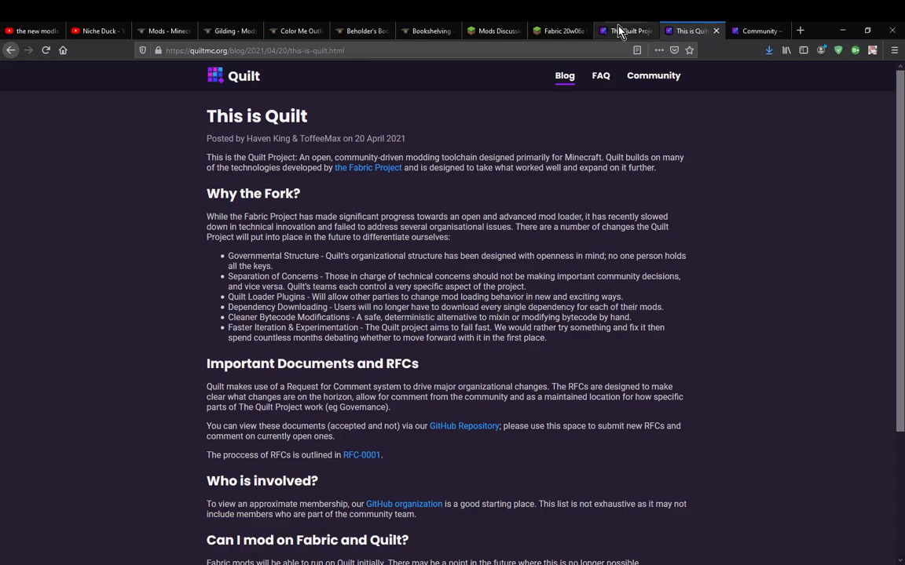
mouse_move(532, 28)
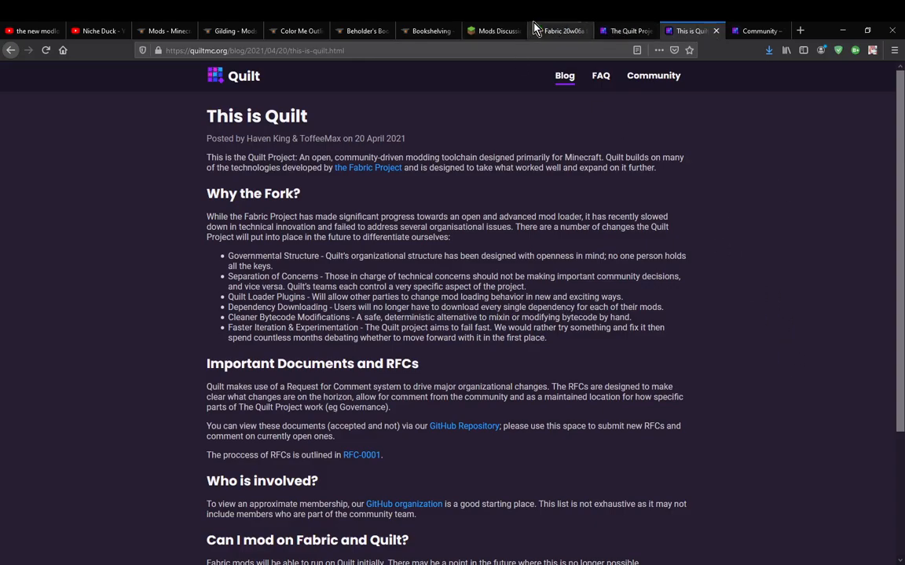
click(562, 32)
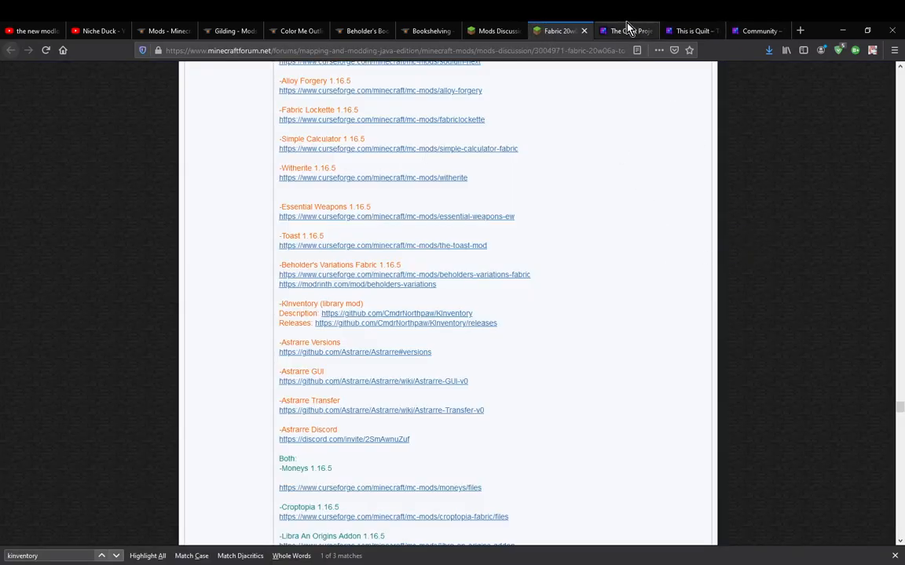
click(691, 29)
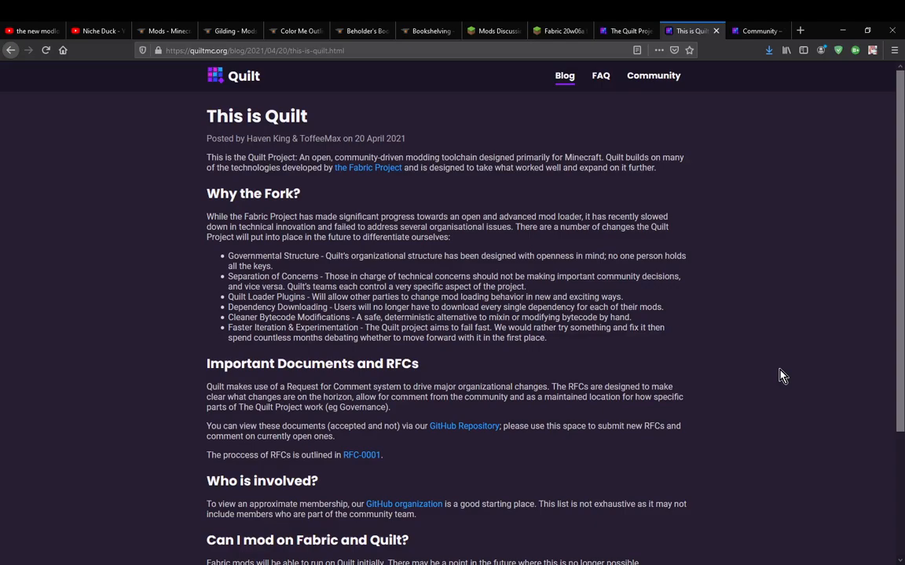
click(163, 30)
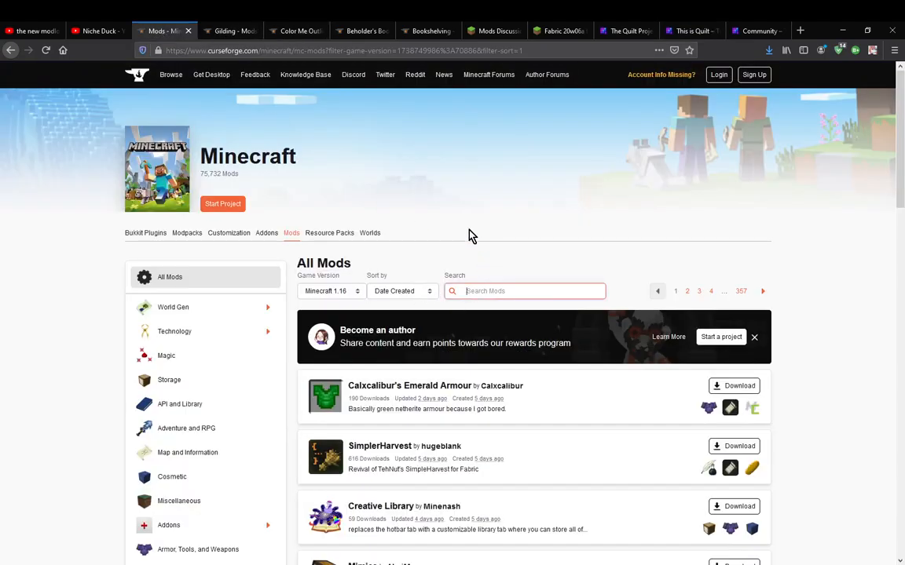
Step: Search CurseForge for 'mechanix', view the Mechanix mod, go back to results and return to the Fabric thread
text(mechanix)
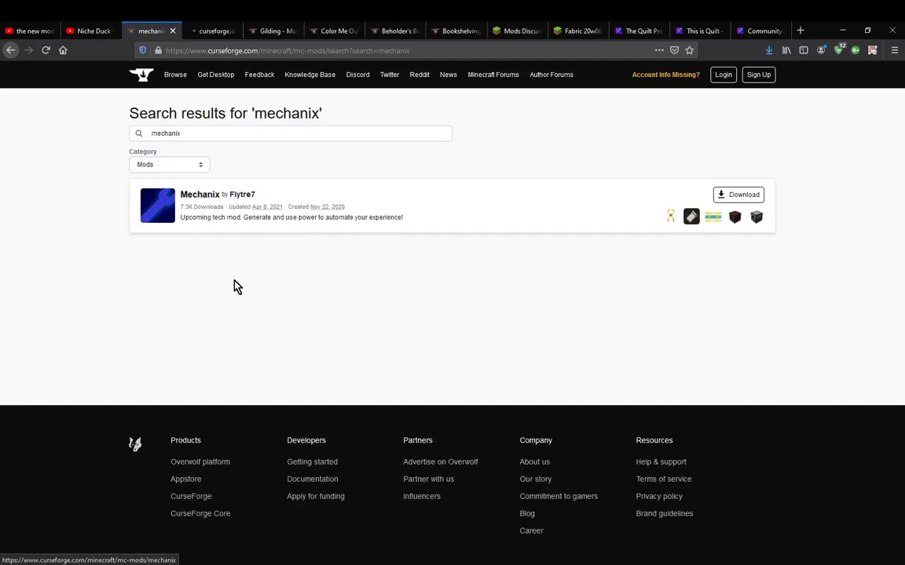
click(199, 194)
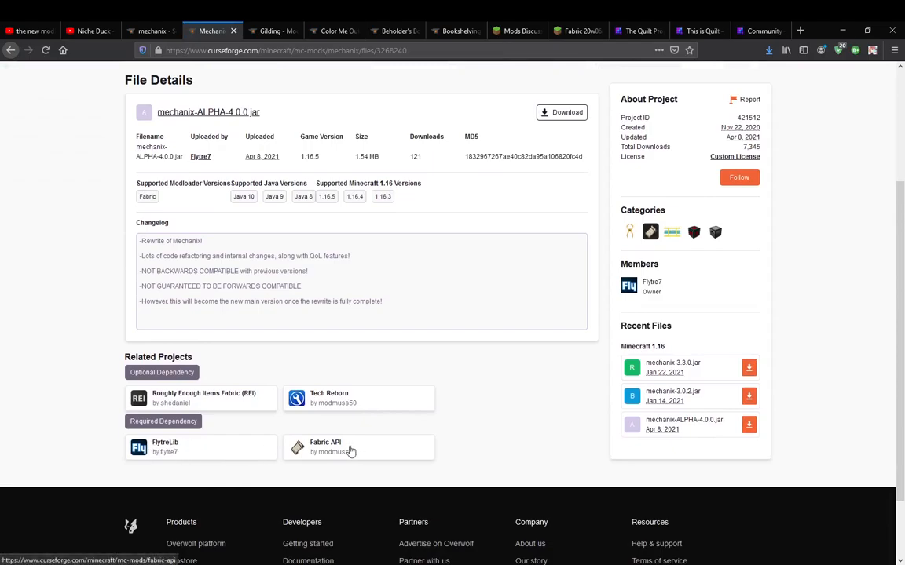
mouse_move(349, 399)
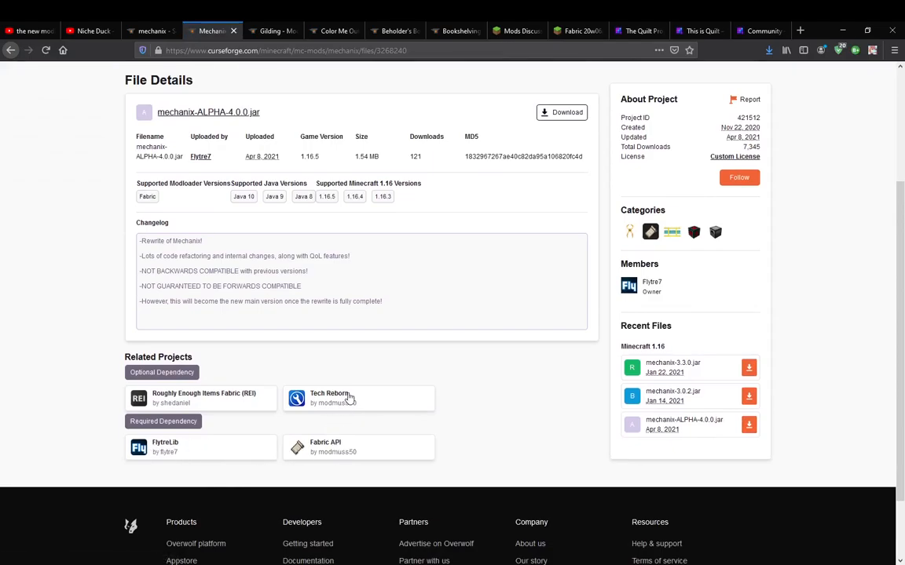
mouse_move(211, 401)
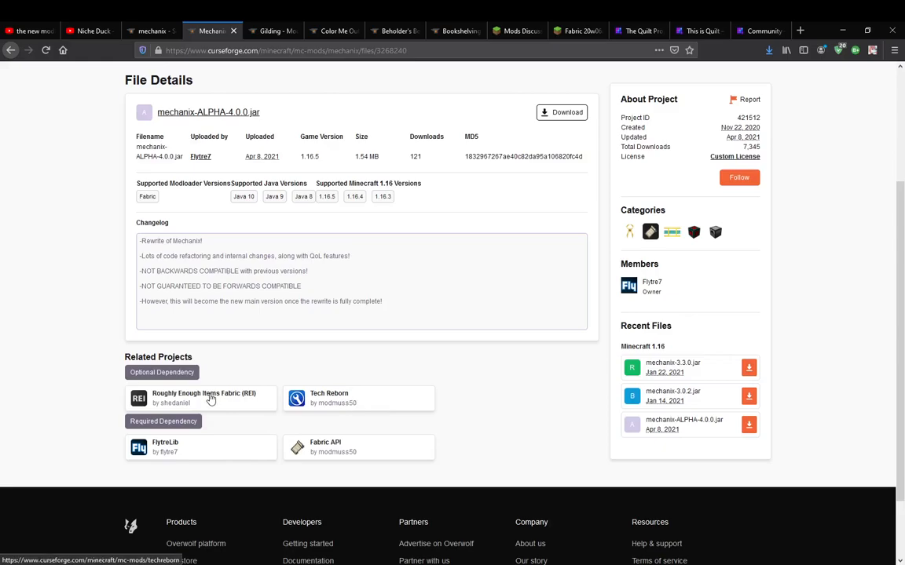
mouse_move(363, 372)
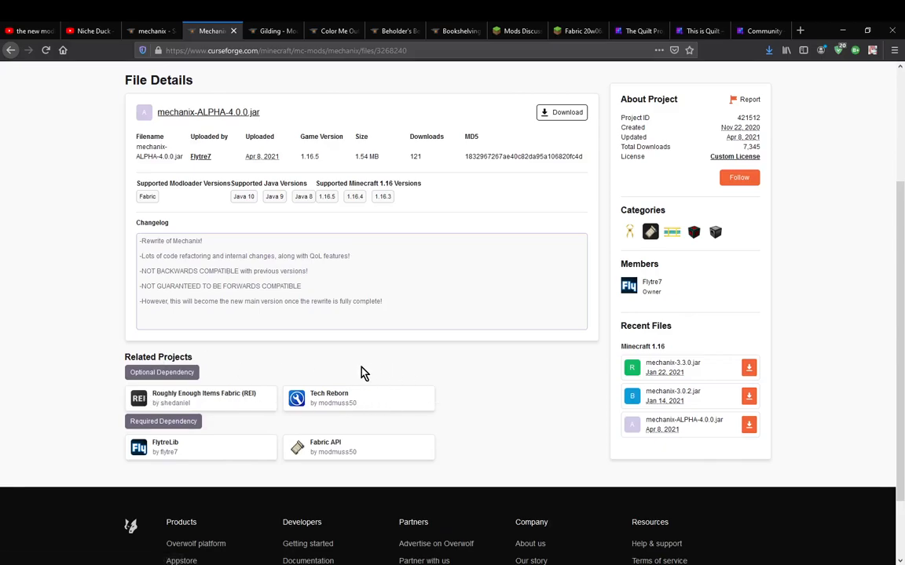
scroll(up, 3)
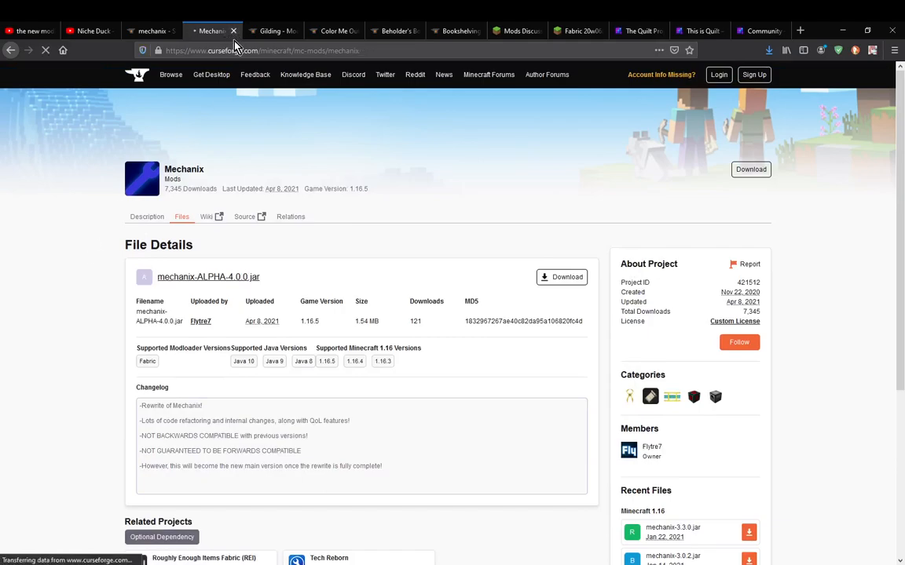
click(13, 48)
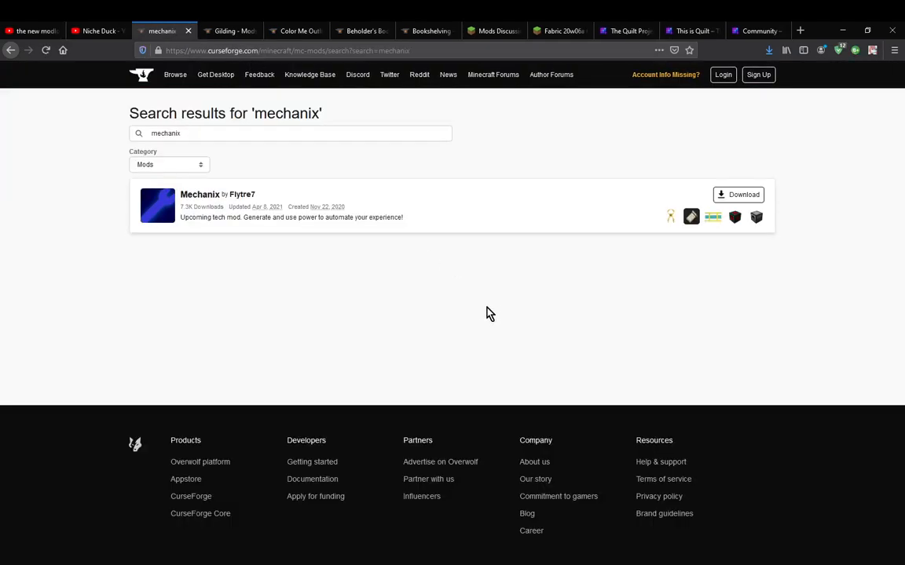
mouse_move(545, 32)
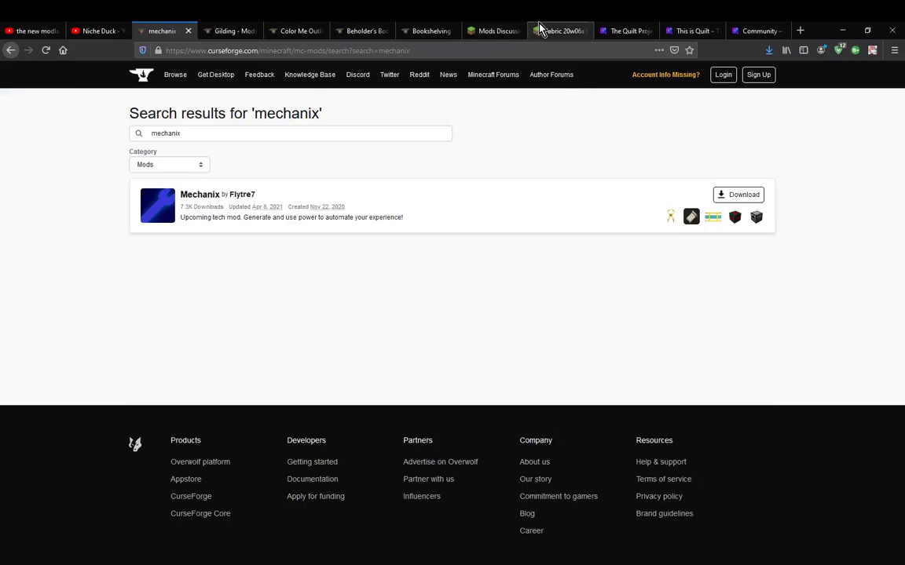
click(559, 31)
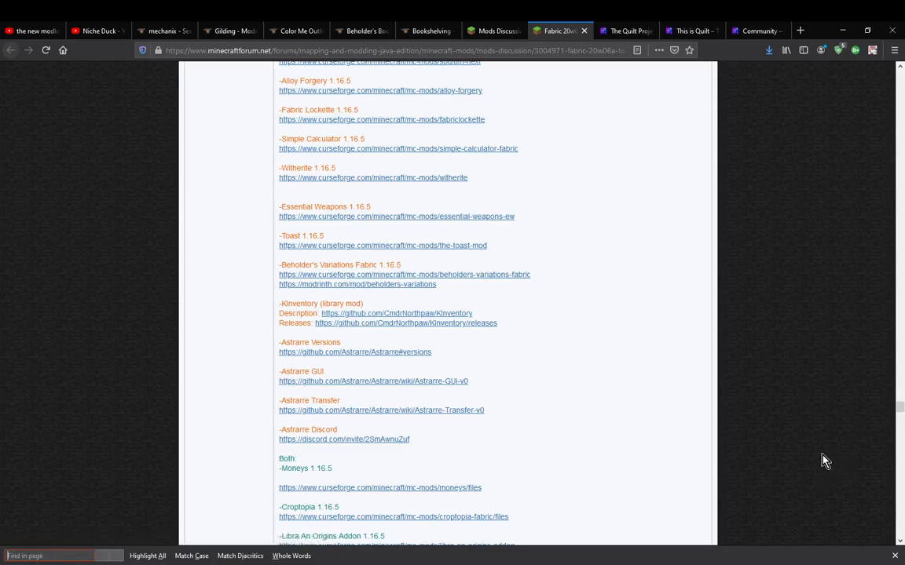
mouse_move(812, 465)
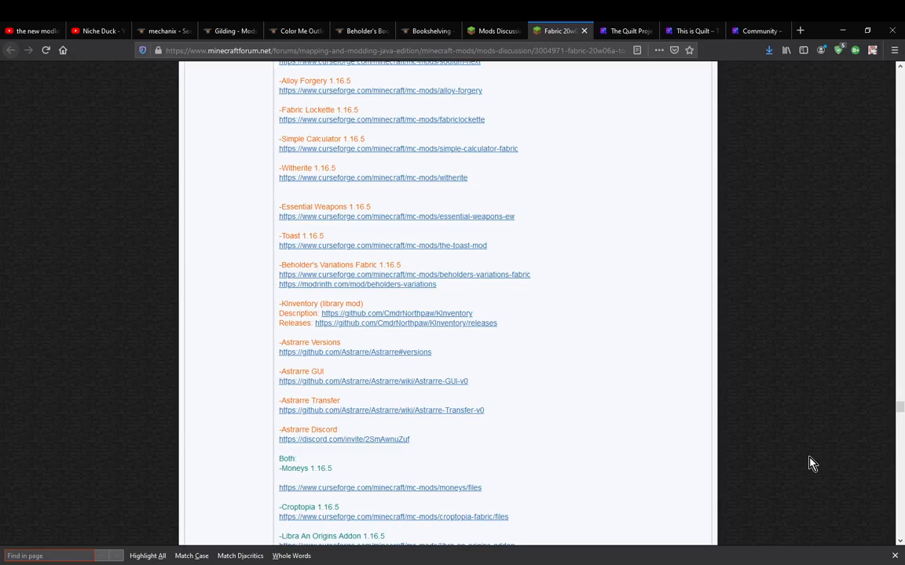
mouse_move(895, 430)
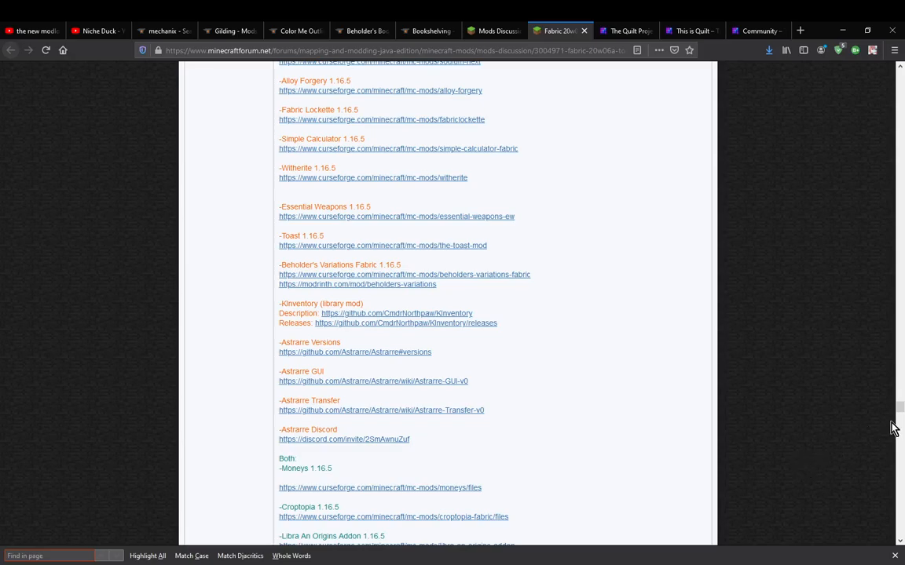
click(694, 32)
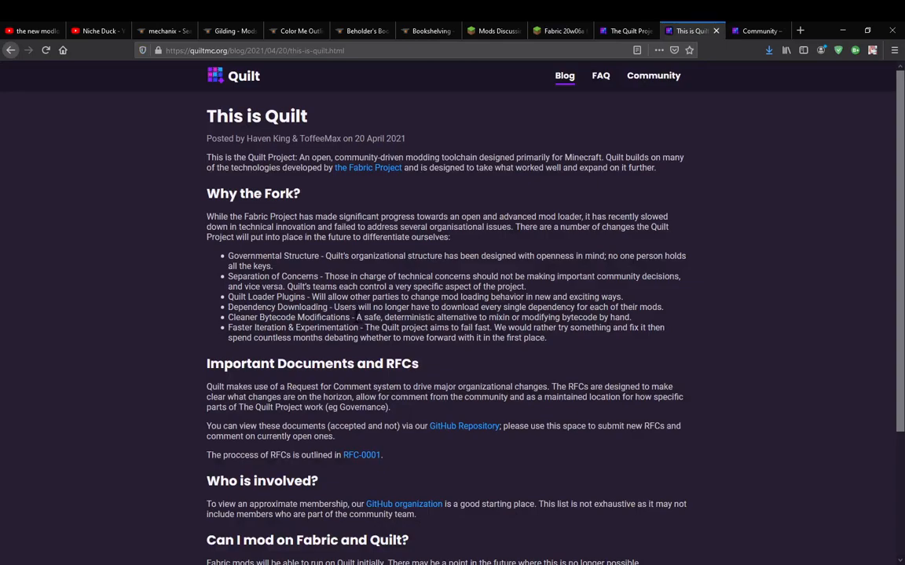
Step: Highlight the bytecode modifications point and read the This is Quilt post to its end
double_click(364, 317)
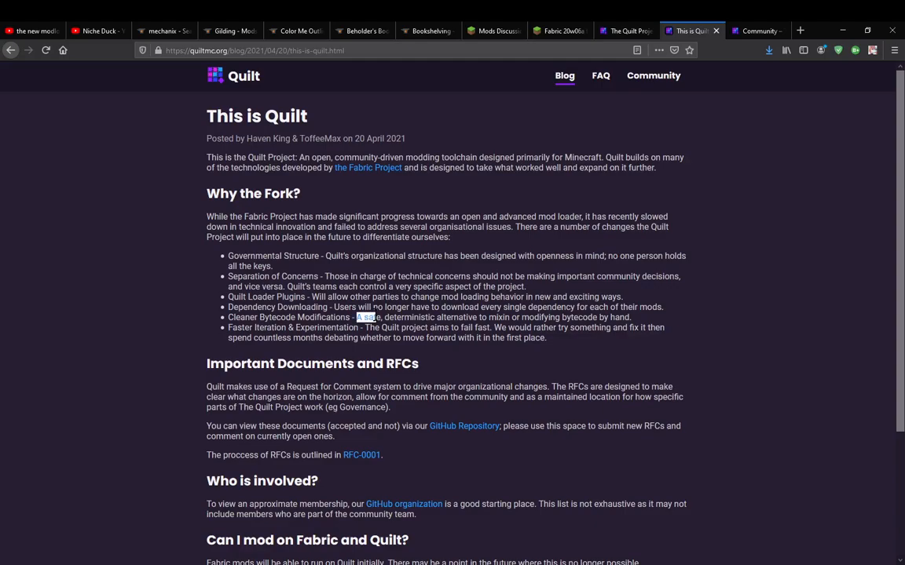
drag(358, 317, 628, 317)
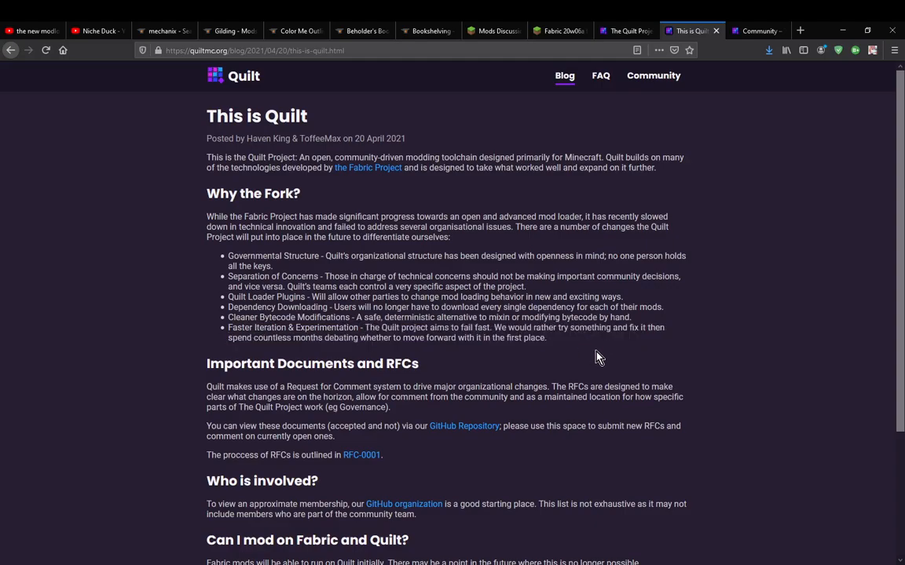
mouse_move(707, 352)
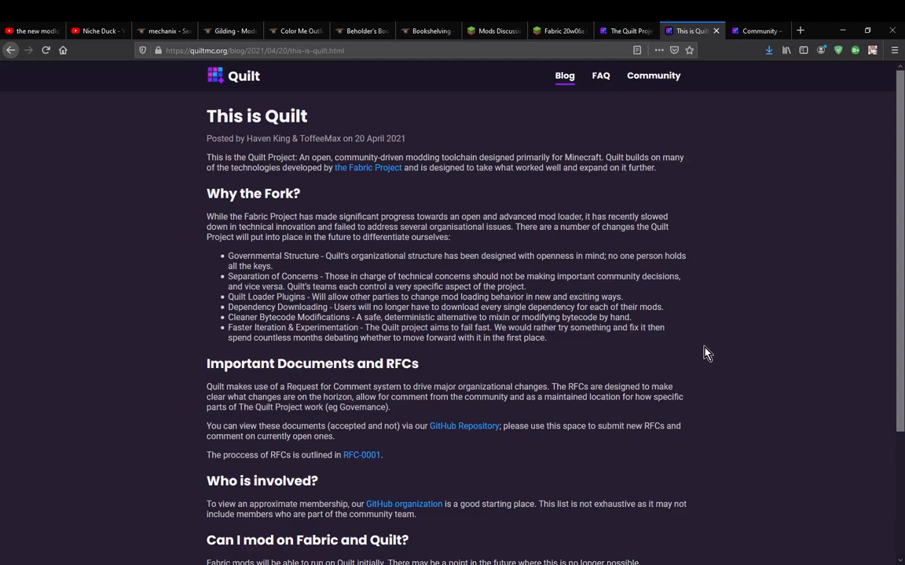
mouse_move(760, 377)
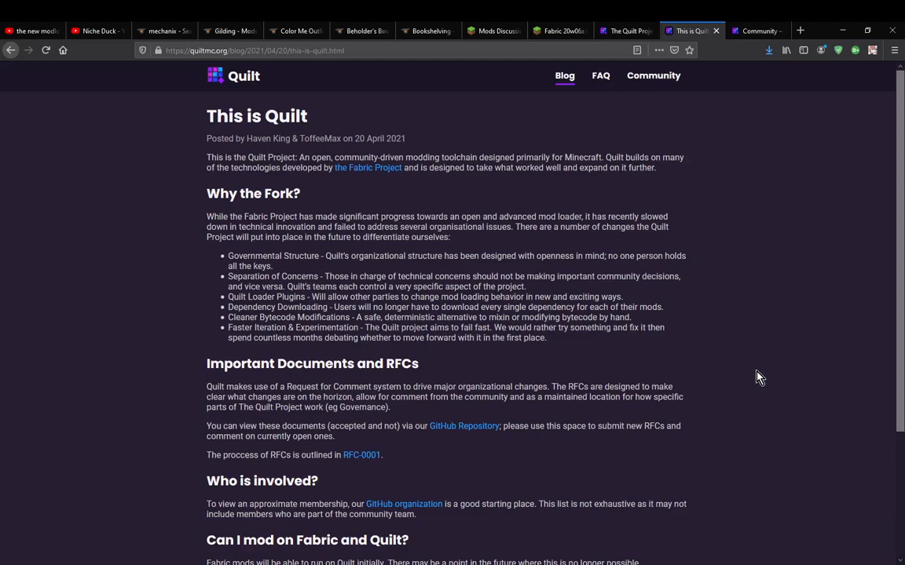
scroll(down, 3)
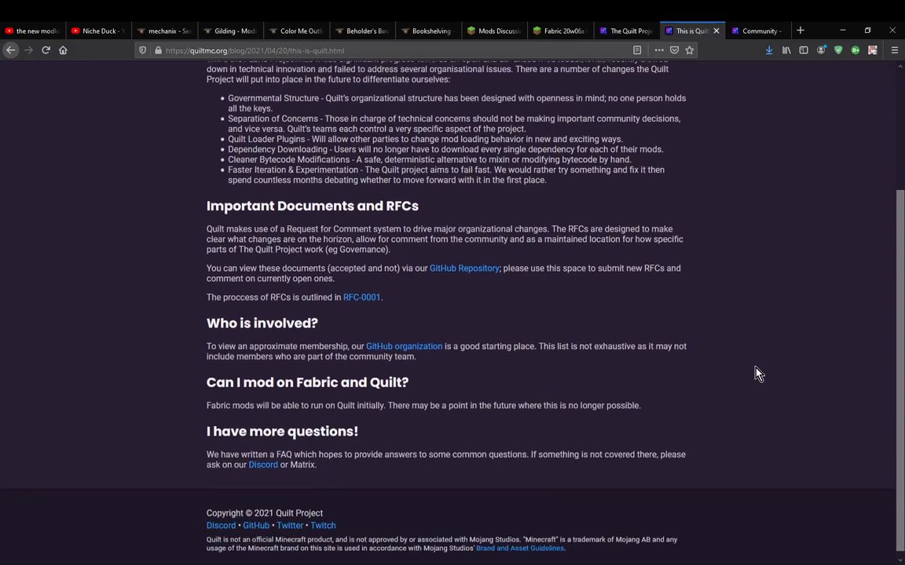
scroll(down, 3)
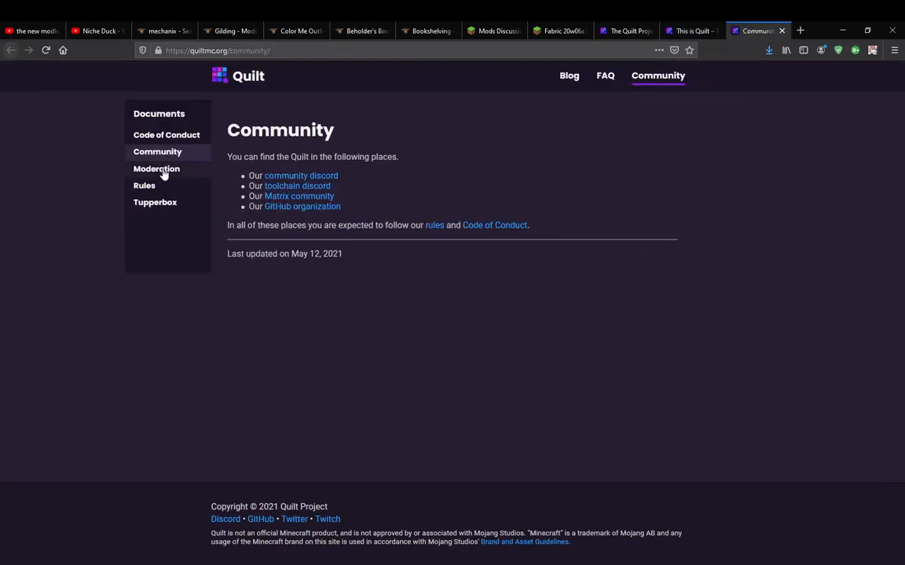
Step: Read through the Moderation community document from top to bottom and back
click(157, 170)
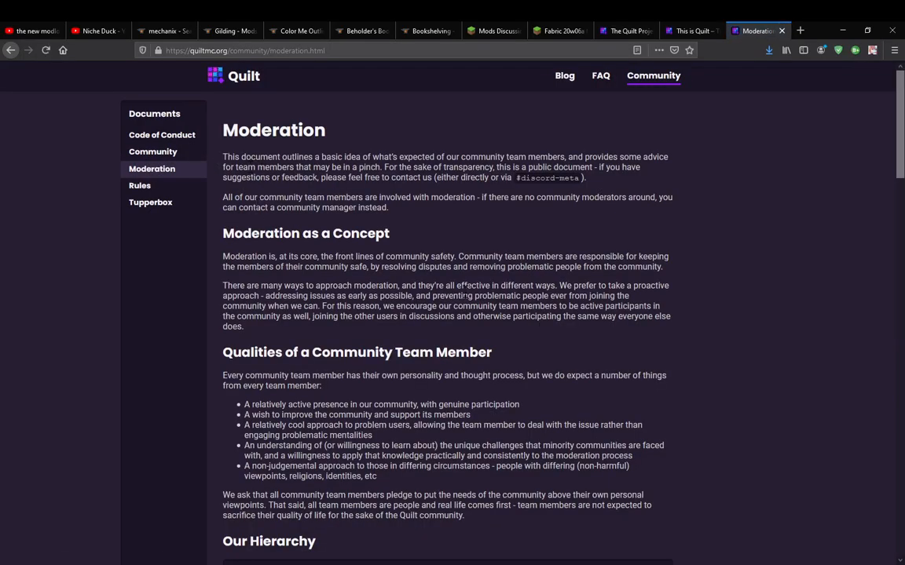
scroll(down, 3)
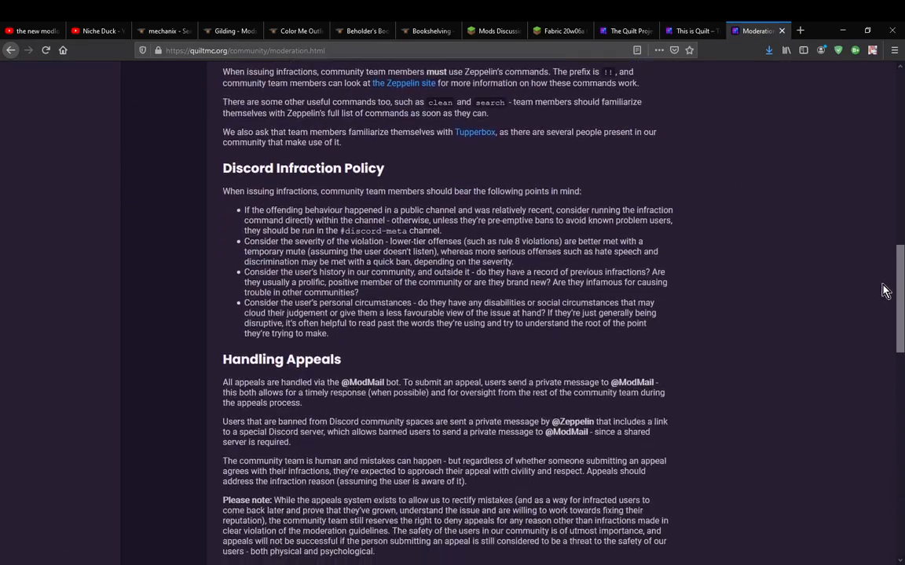
scroll(down, 3)
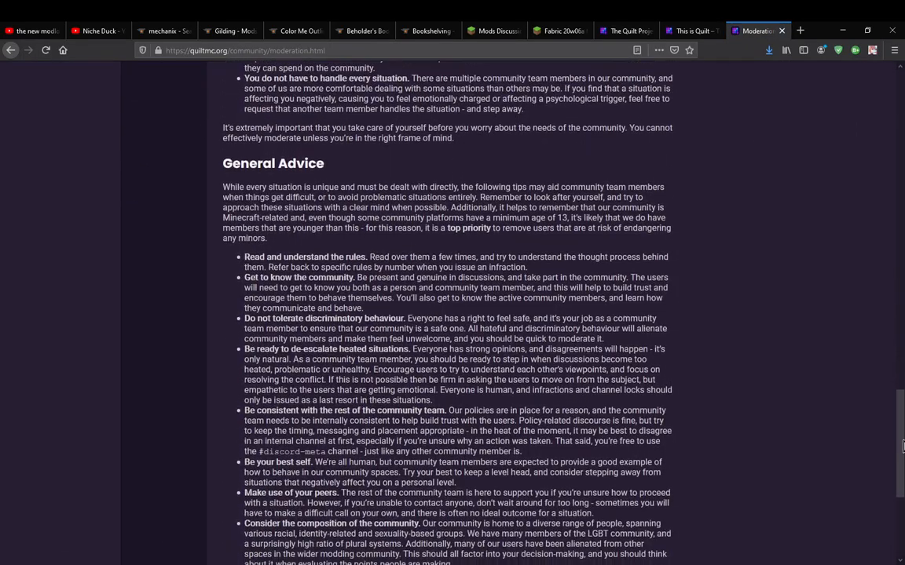
scroll(down, 3)
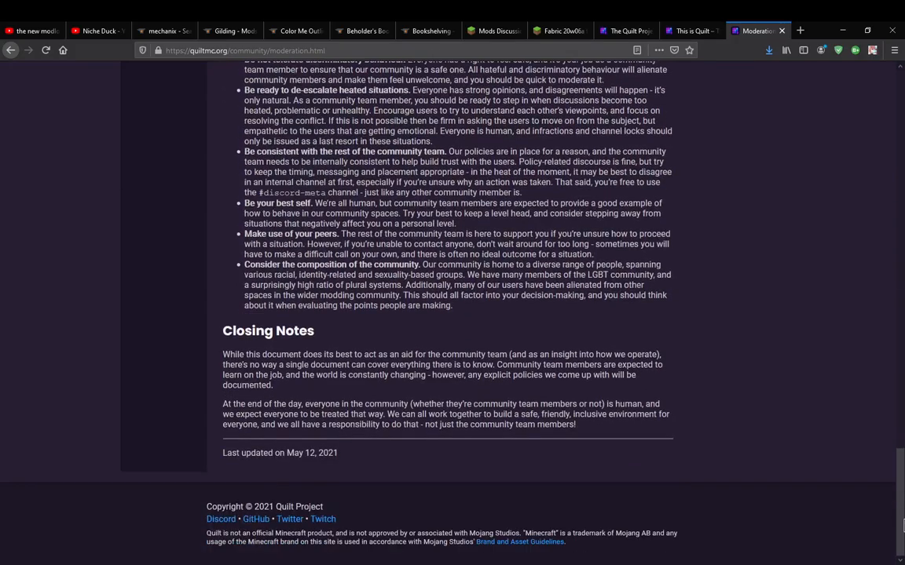
scroll(up, 3)
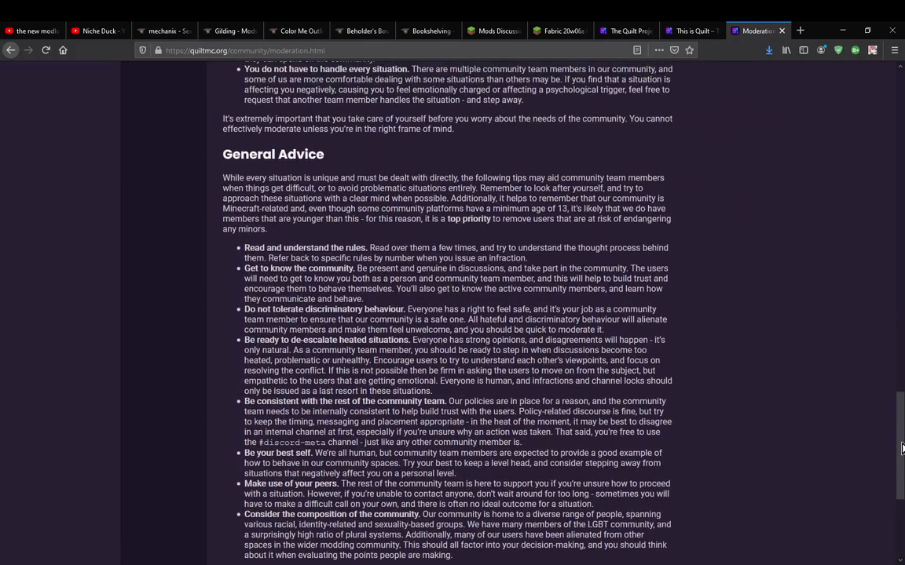
scroll(up, 3)
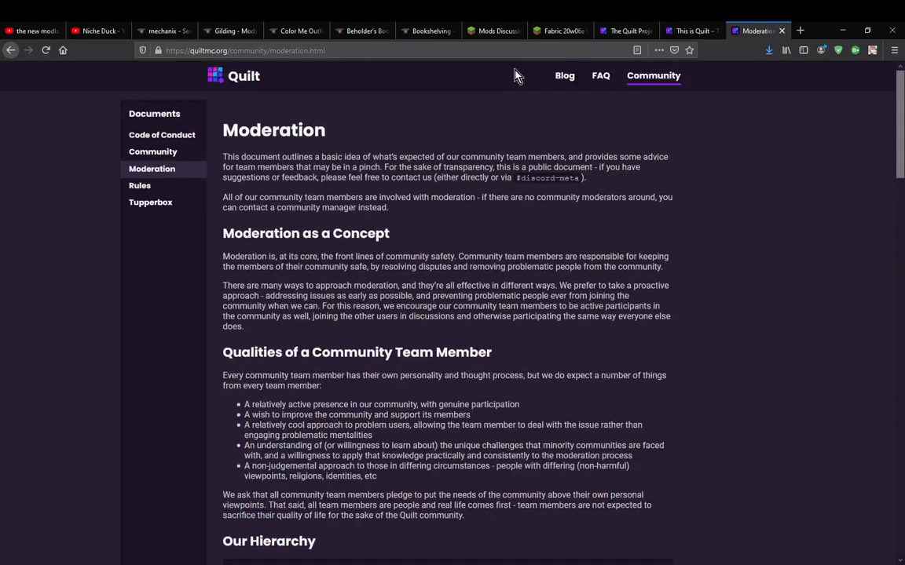
Step: Browse the Rules and Tupperbox documents, then head to the Code of Conduct
click(138, 185)
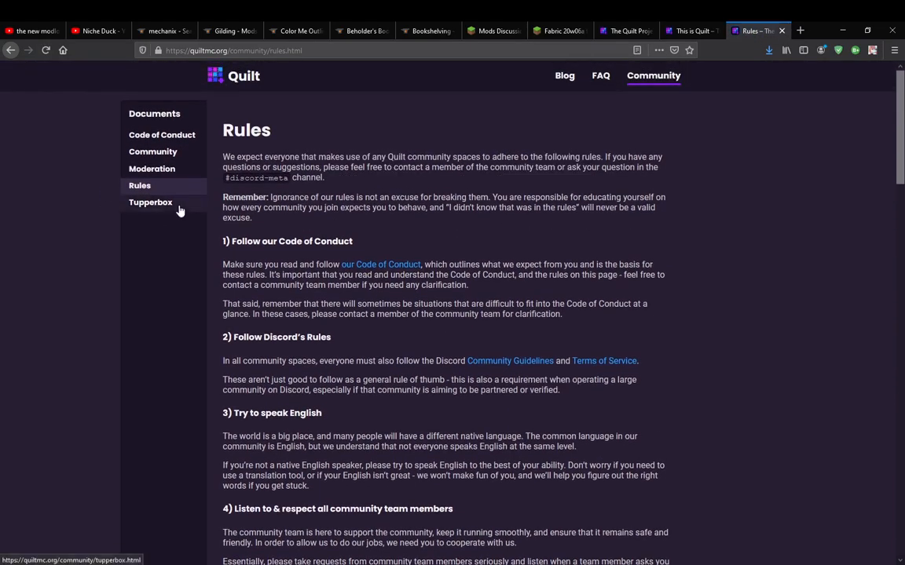
click(151, 202)
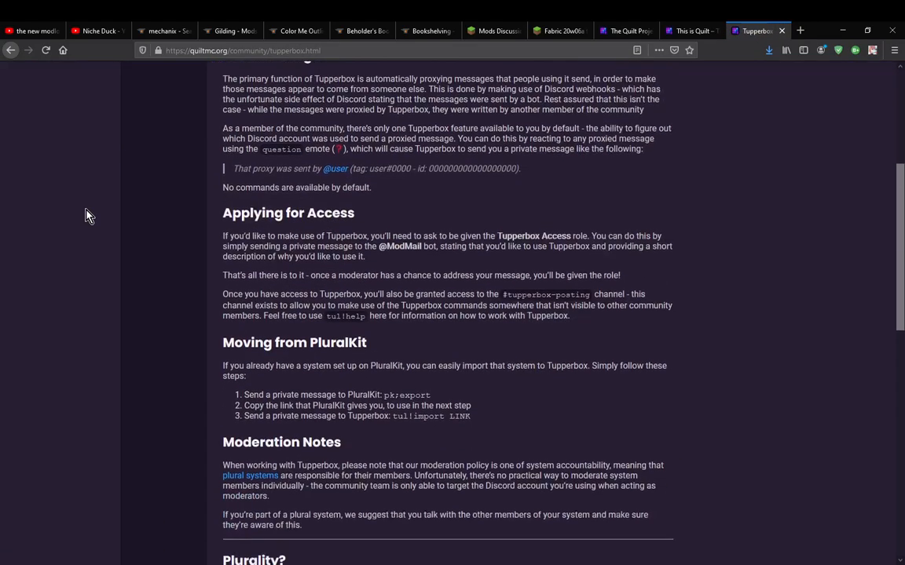
scroll(down, 3)
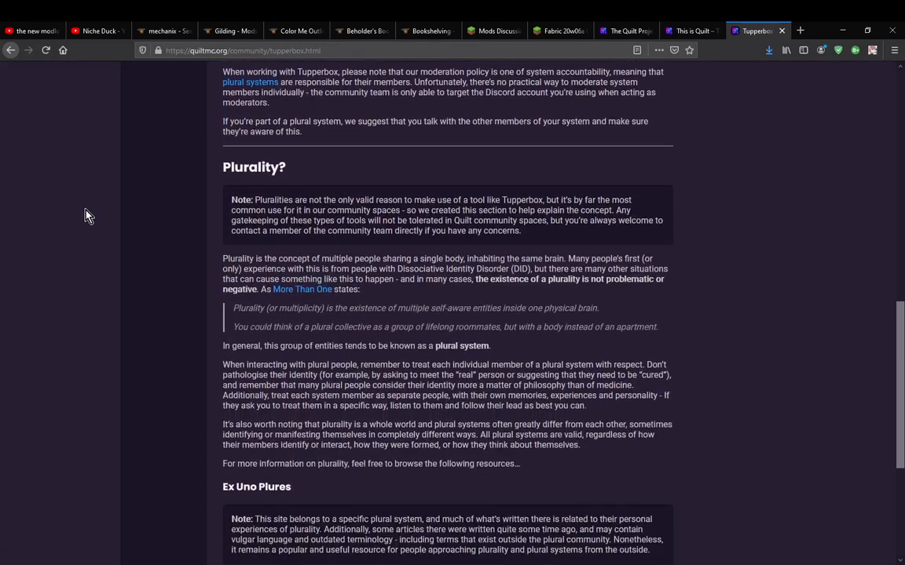
scroll(up, 3)
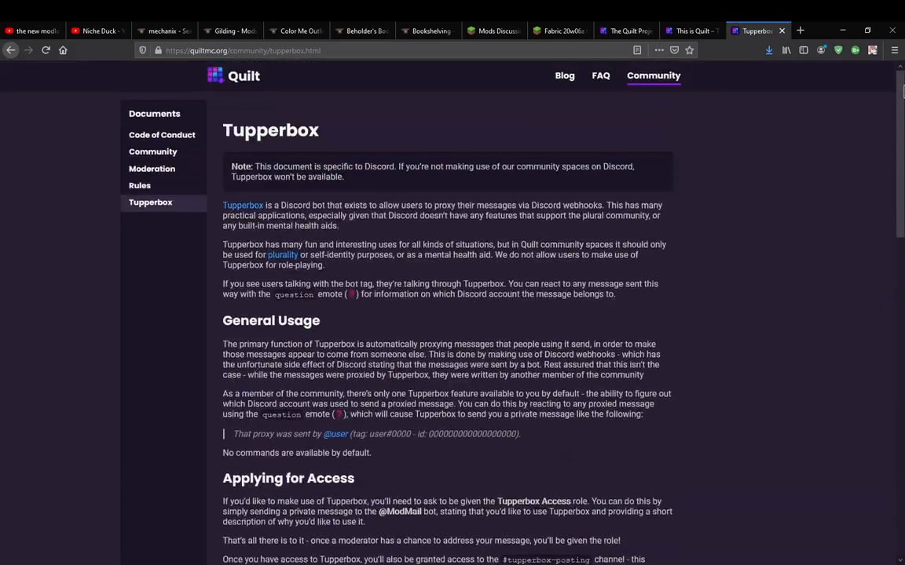
click(161, 135)
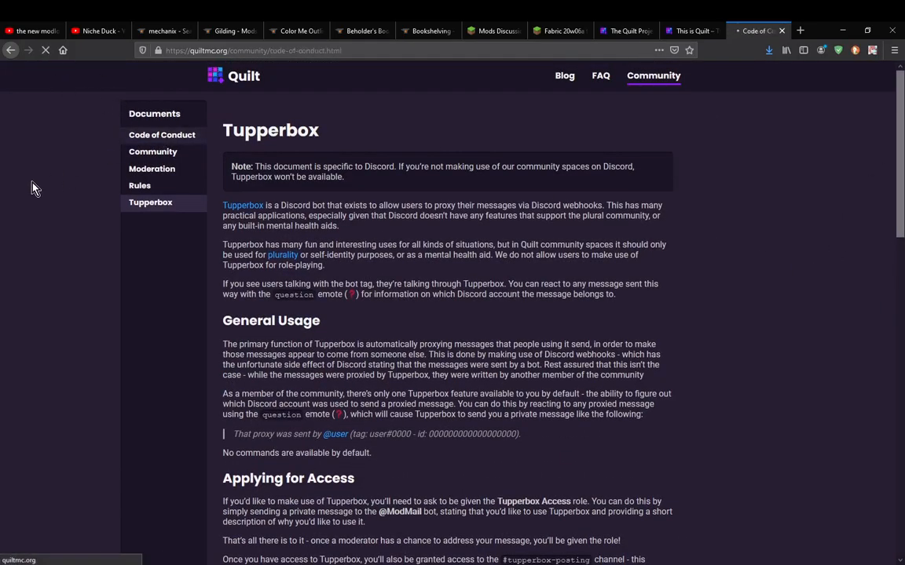
Step: Load the community Code of Conduct with its Notes, Pledge and Standards sections
click(162, 135)
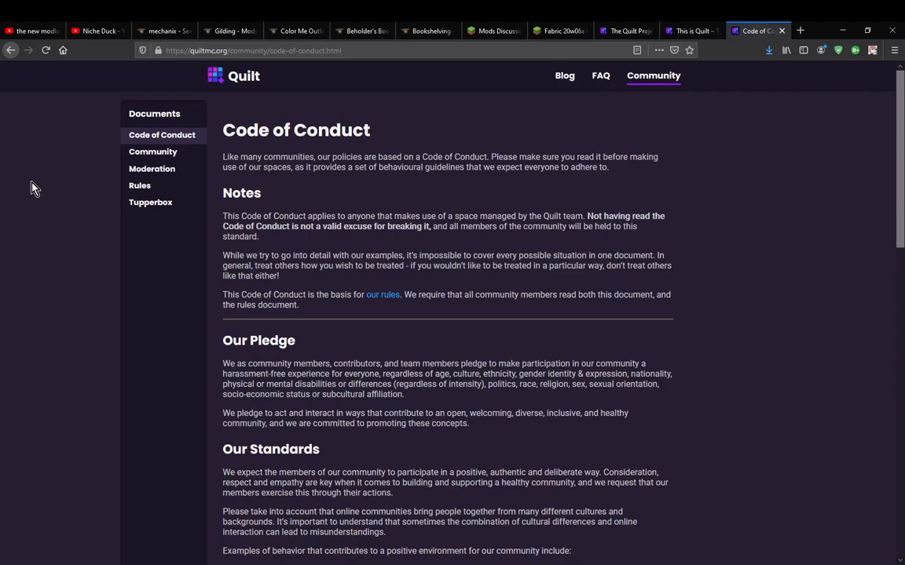
mouse_move(741, 188)
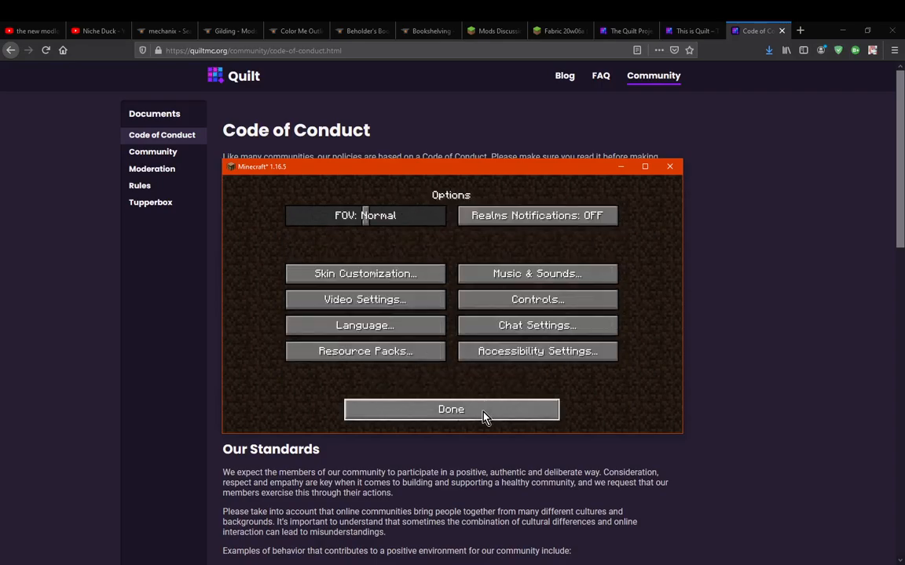
Step: Dismiss the Minecraft options screen to reveal the FTB Wiki Legacy Fabric page
click(451, 408)
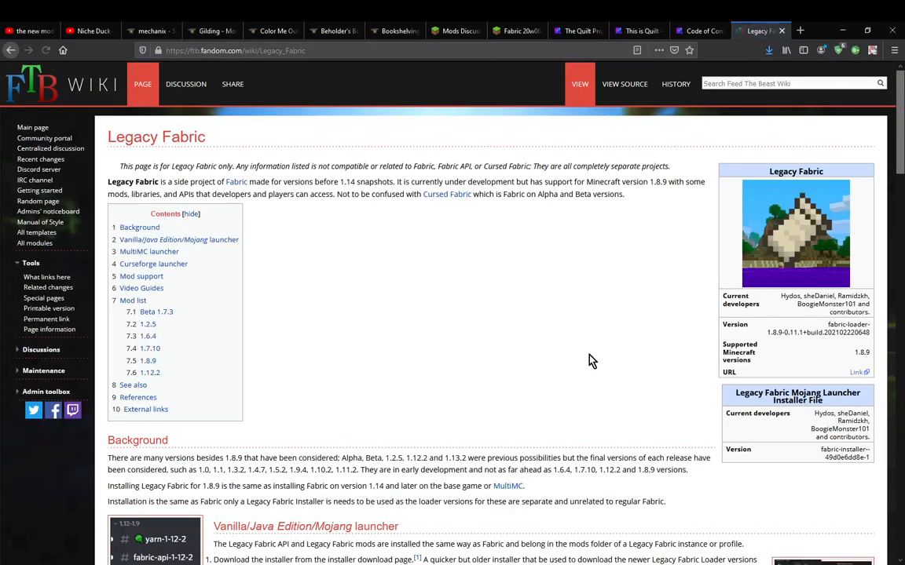
mouse_move(545, 351)
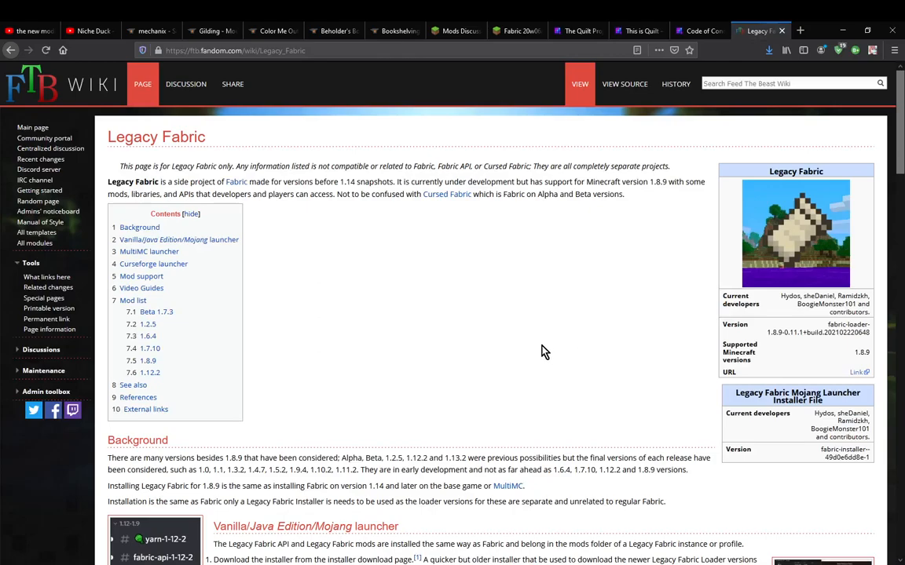
mouse_move(550, 345)
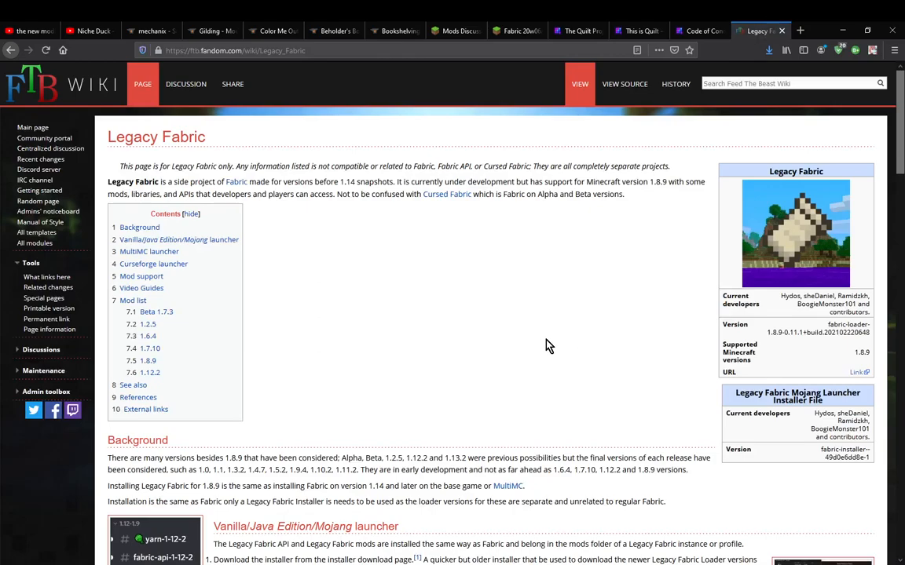
mouse_move(578, 355)
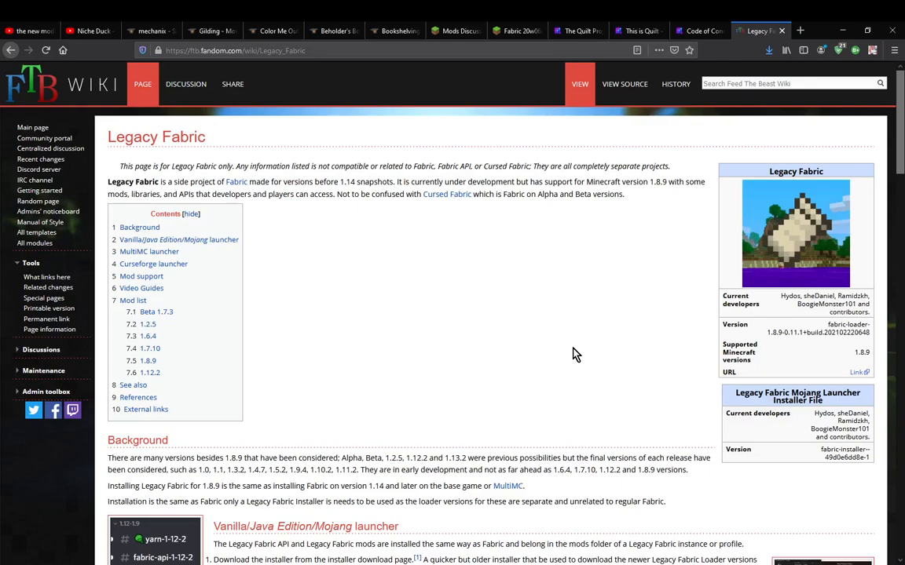
Step: Return to the Fabric 1.16.5 forum thread and browse its mod update posts
click(515, 30)
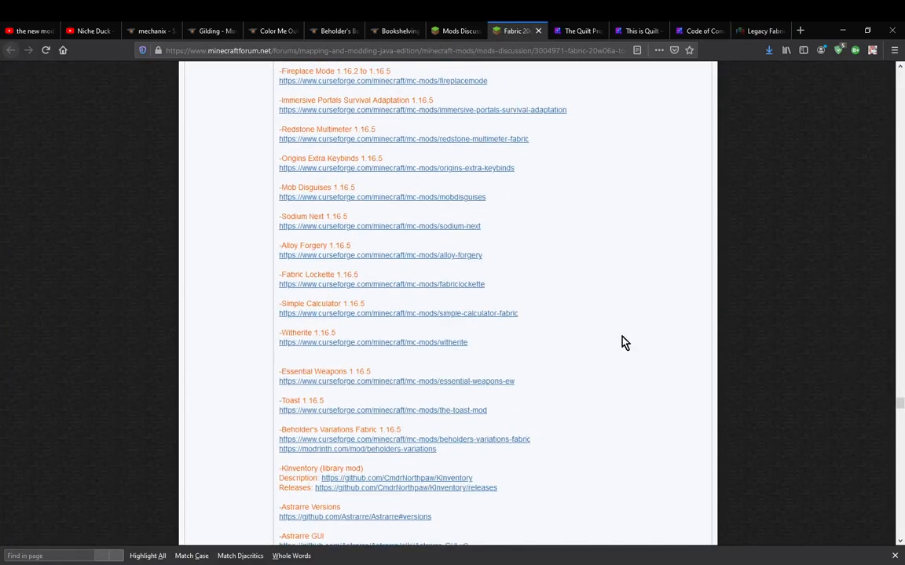
scroll(down, 3)
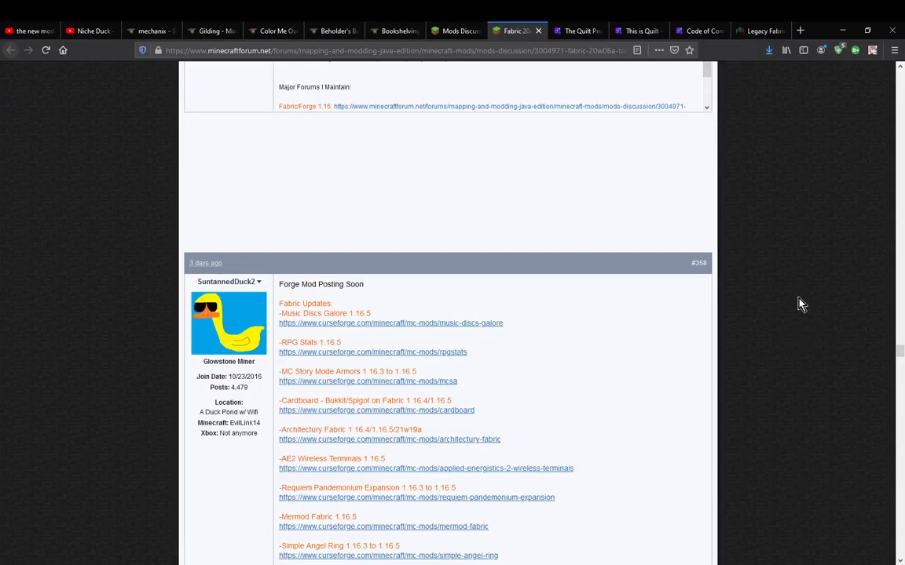
mouse_move(581, 29)
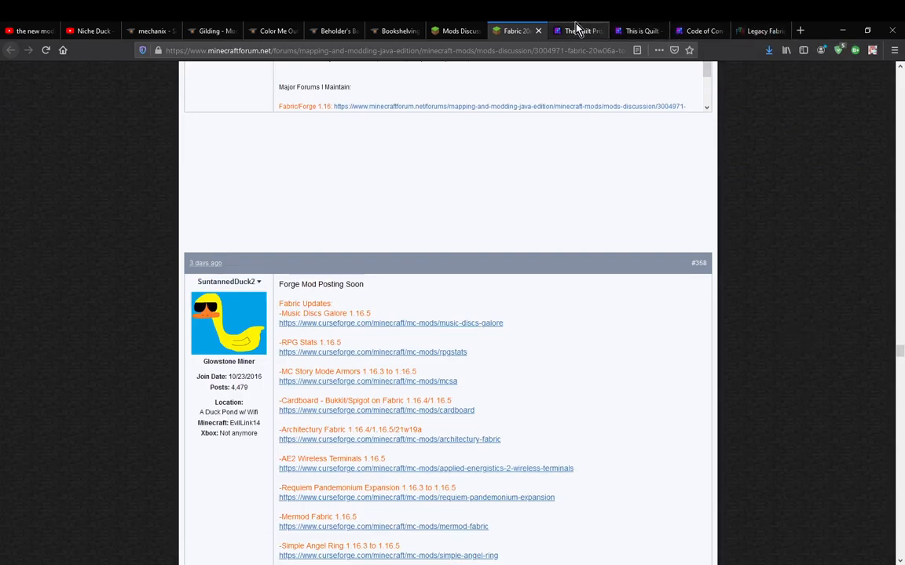
Step: Show the quiltmc.org home page with its intro, community links and 'This is Quilt' post
click(581, 29)
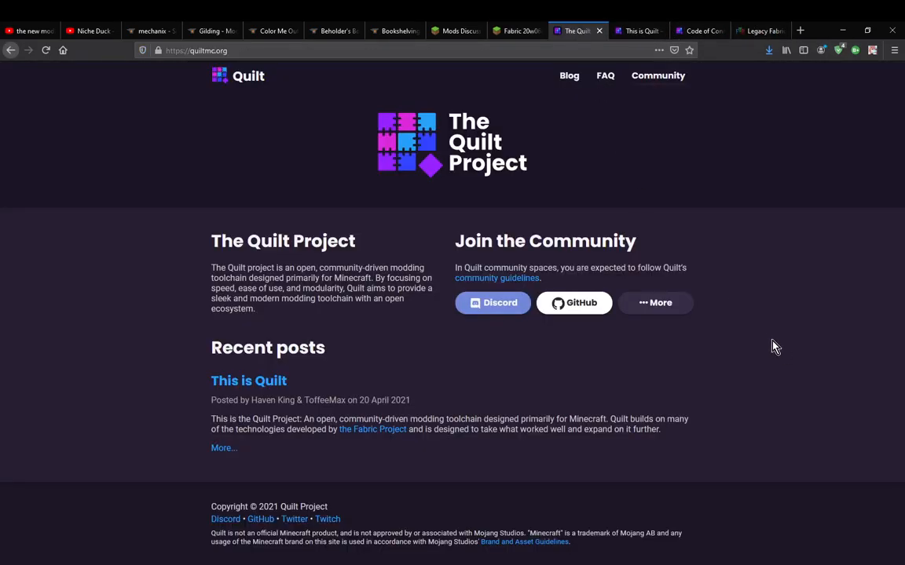
mouse_move(777, 364)
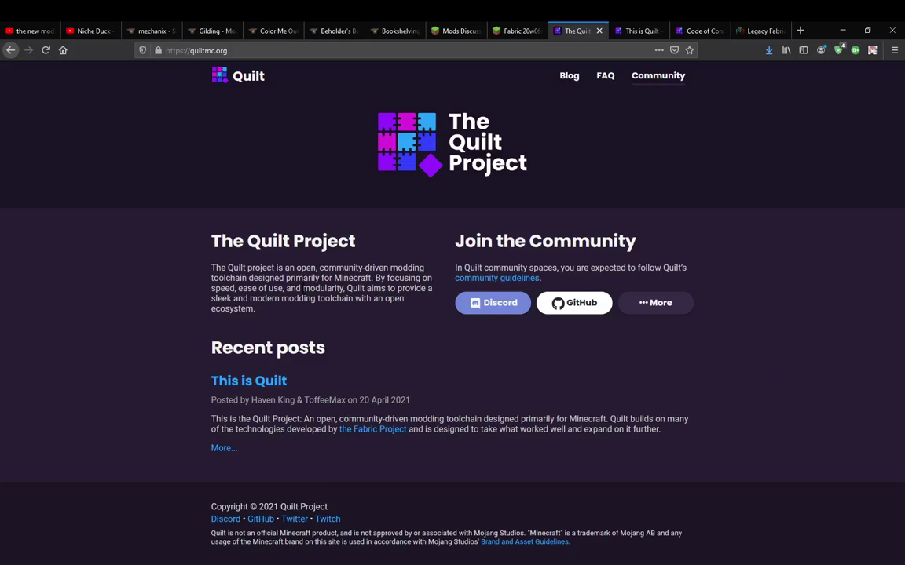
mouse_move(402, 345)
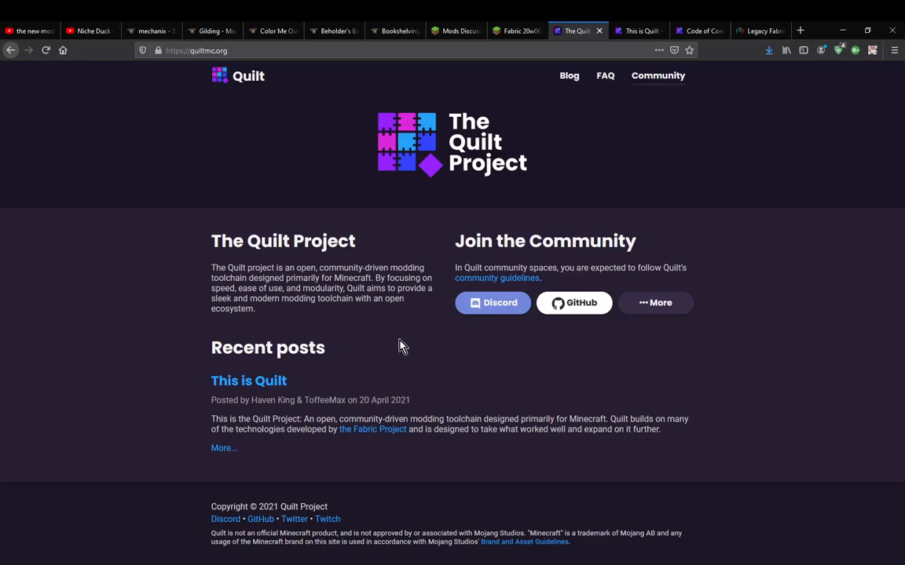
mouse_move(772, 28)
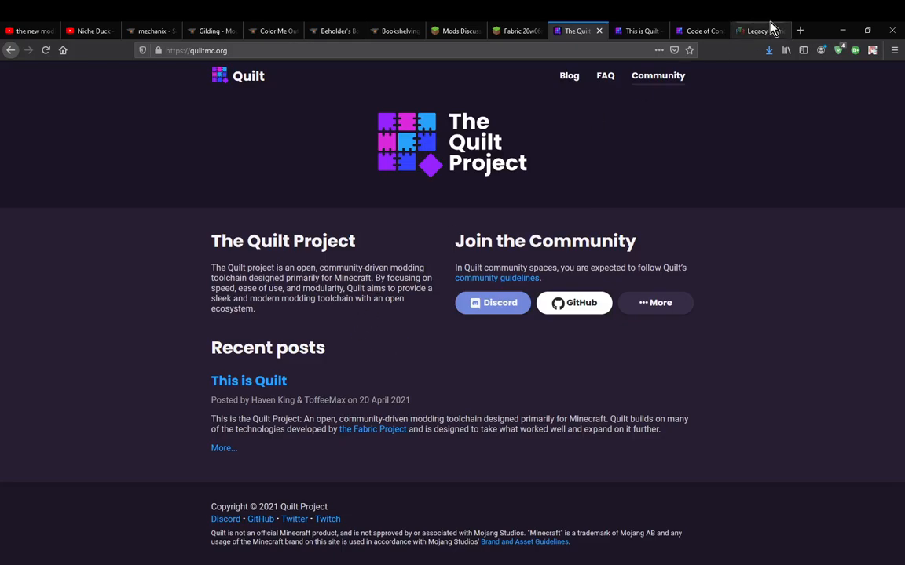
Step: Return to FTB Wiki's Legacy Fabric page with its overview, developer and installer details
click(758, 30)
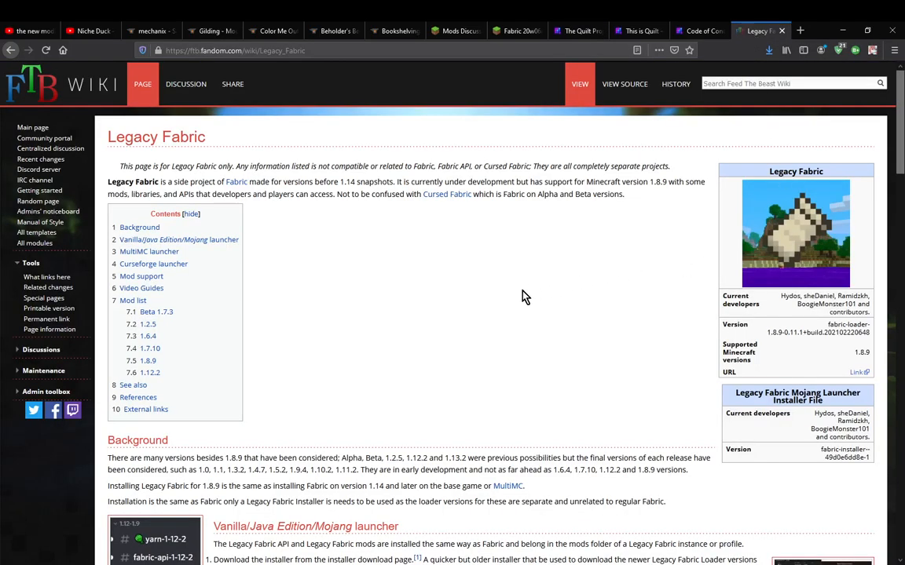
mouse_move(531, 298)
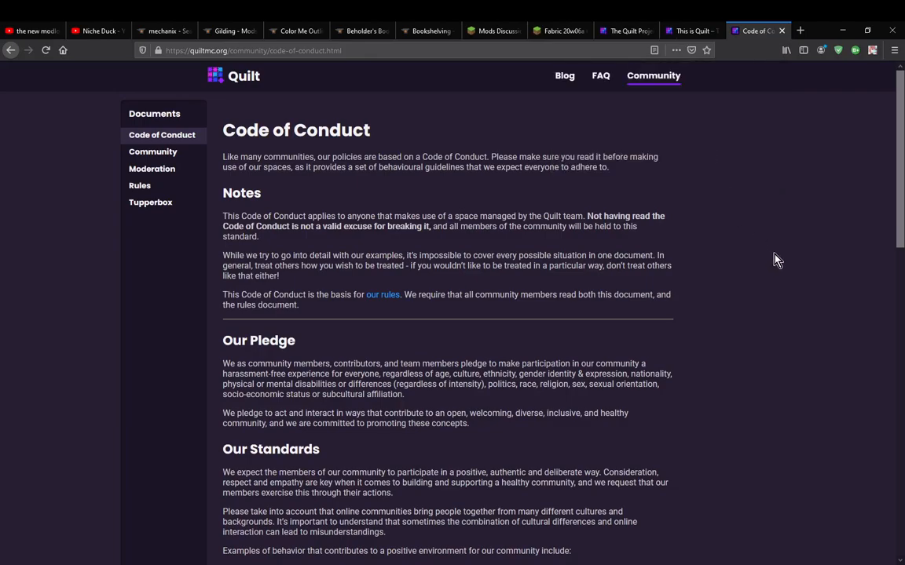
Step: Revisit the 'This is Quilt' post and Code of Conduct, landing back on the Quilt home page
click(689, 32)
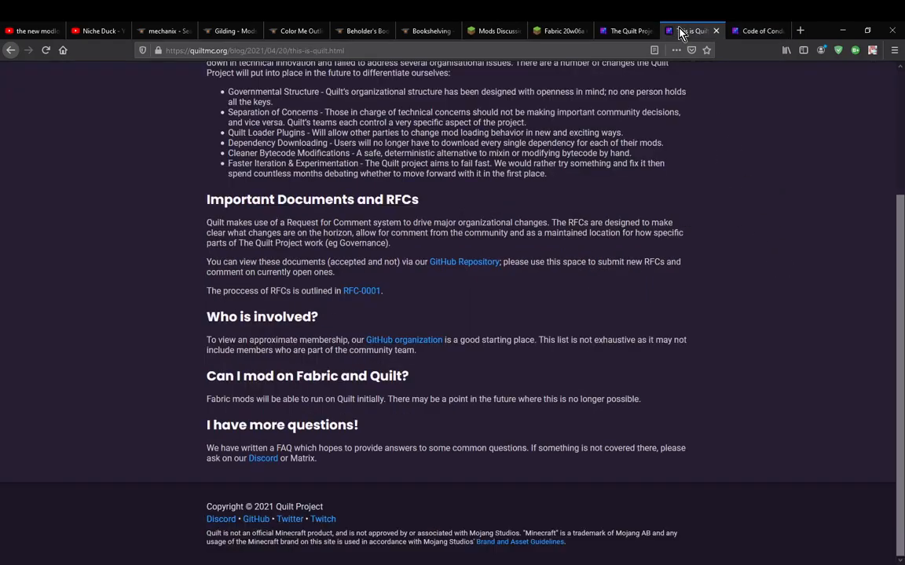
click(627, 31)
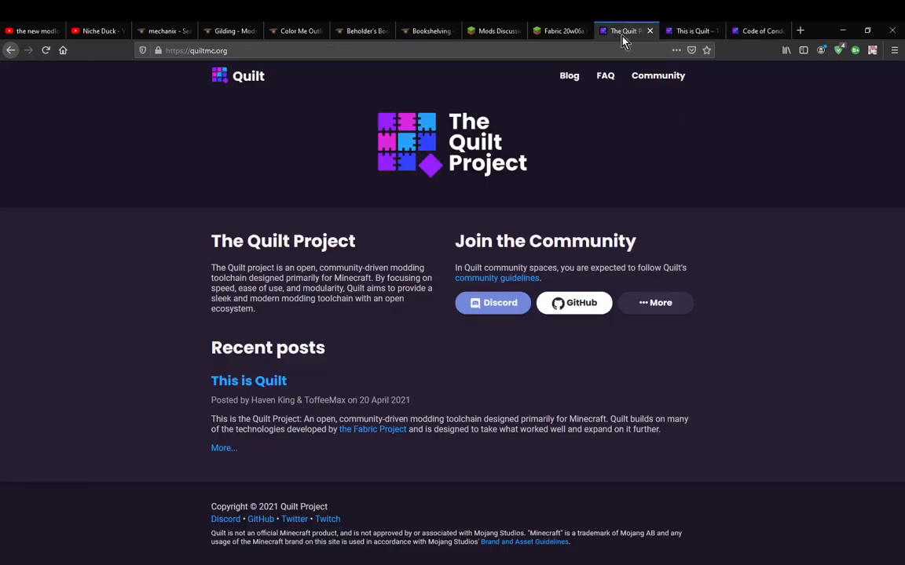
mouse_move(760, 339)
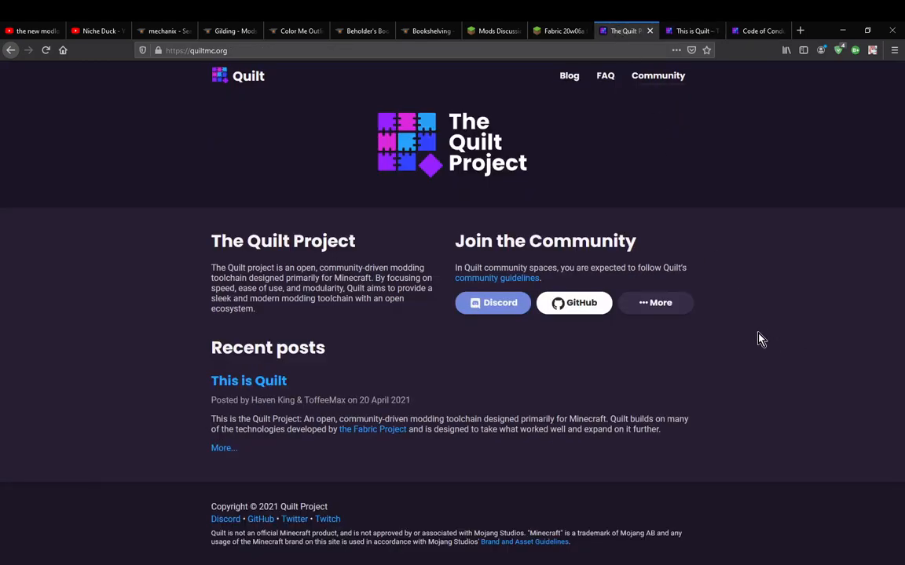
mouse_move(88, 296)
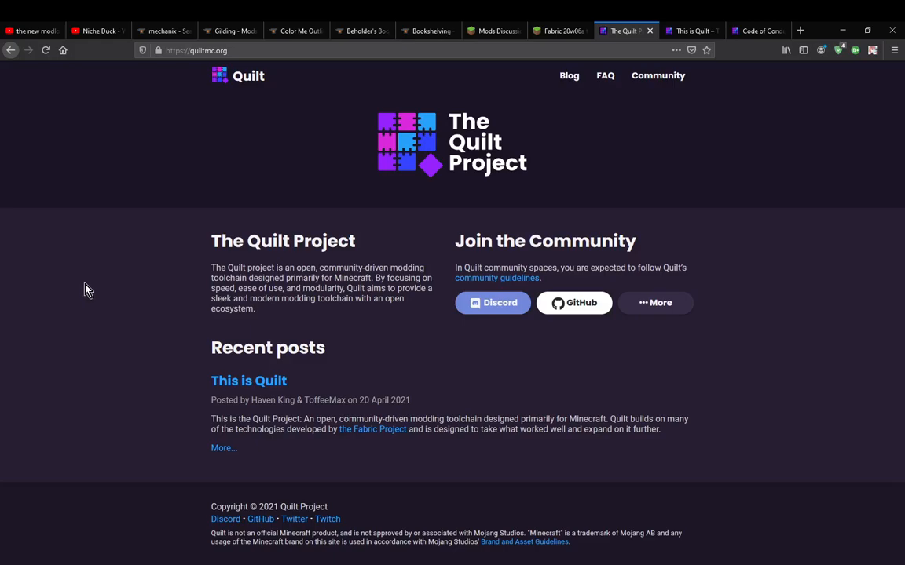
mouse_move(79, 279)
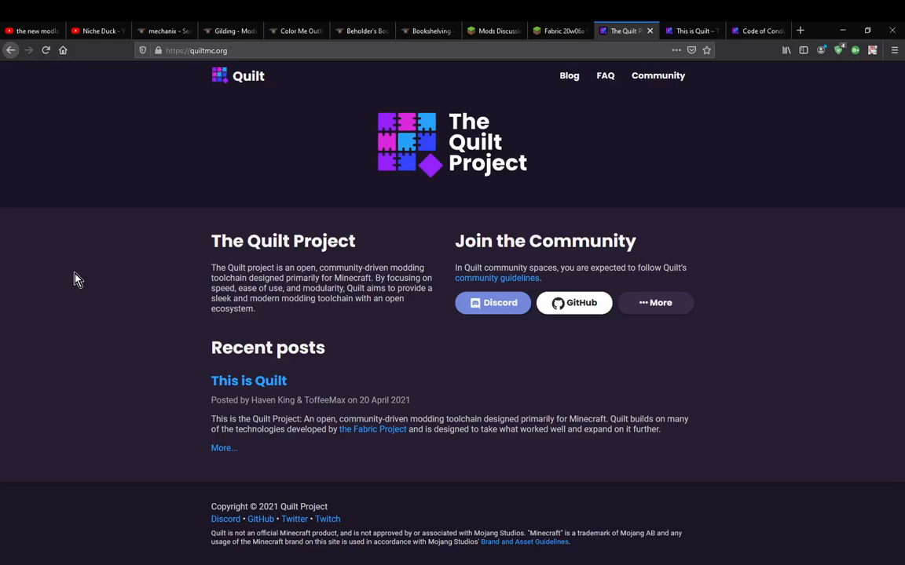
mouse_move(66, 276)
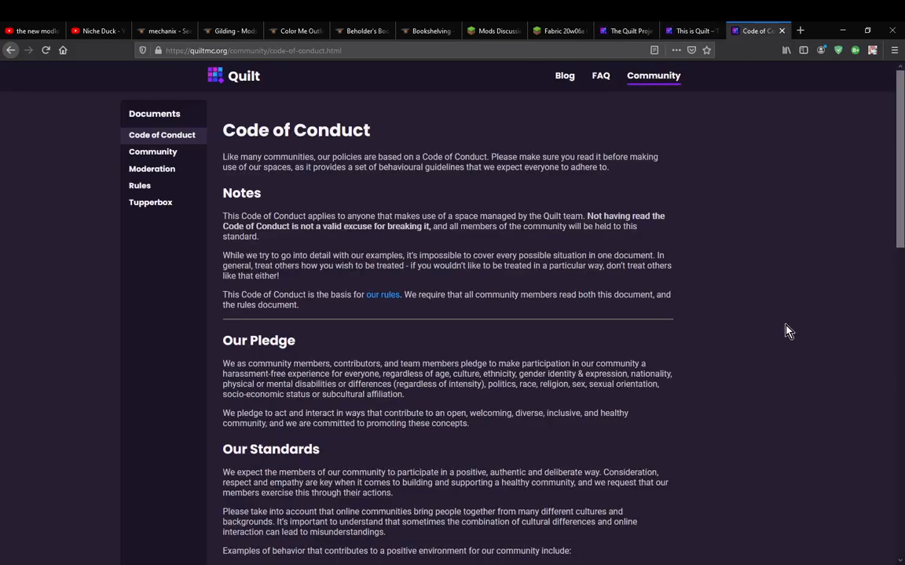
mouse_move(762, 339)
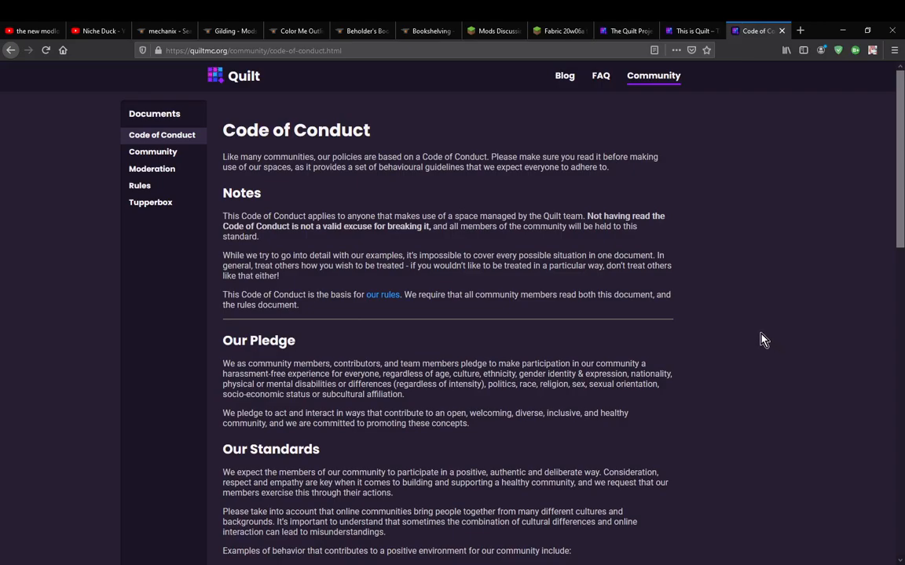
mouse_move(750, 336)
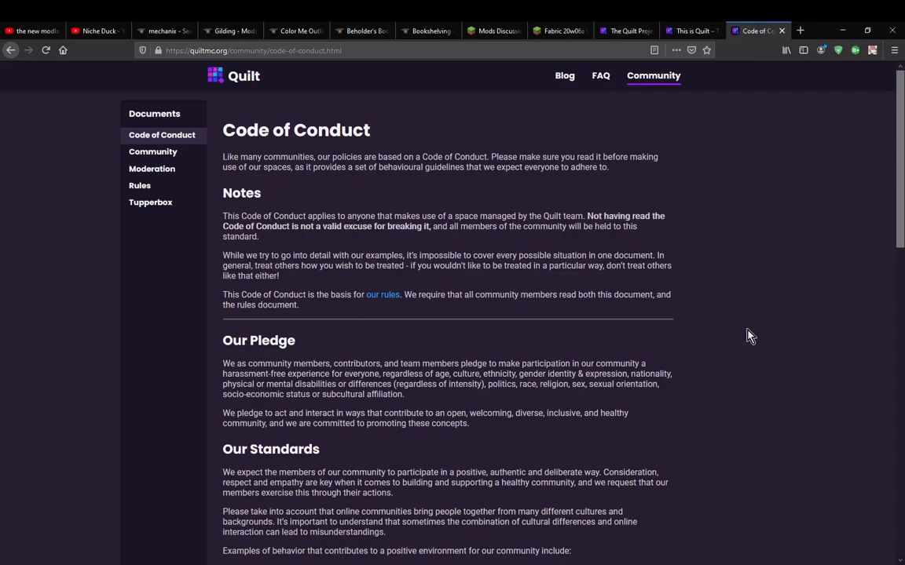
mouse_move(760, 333)
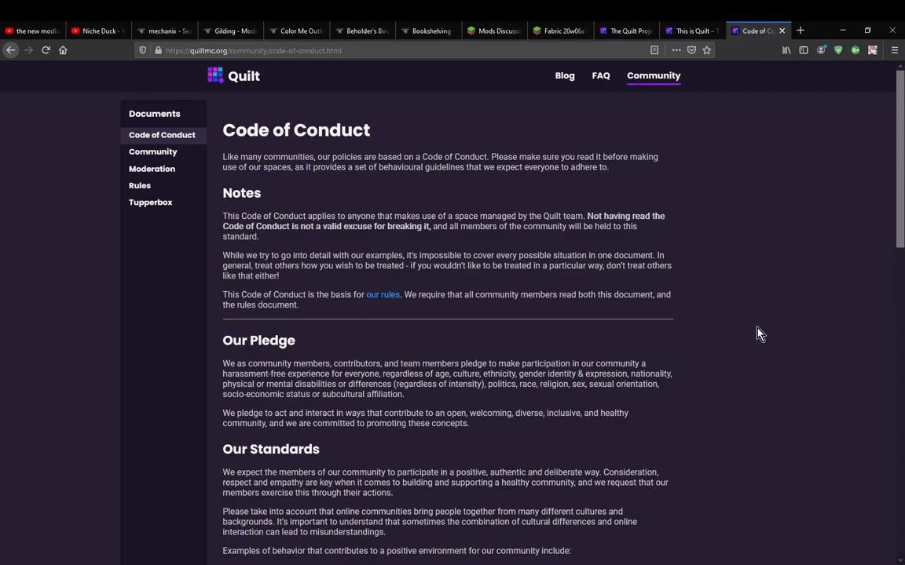
mouse_move(298, 562)
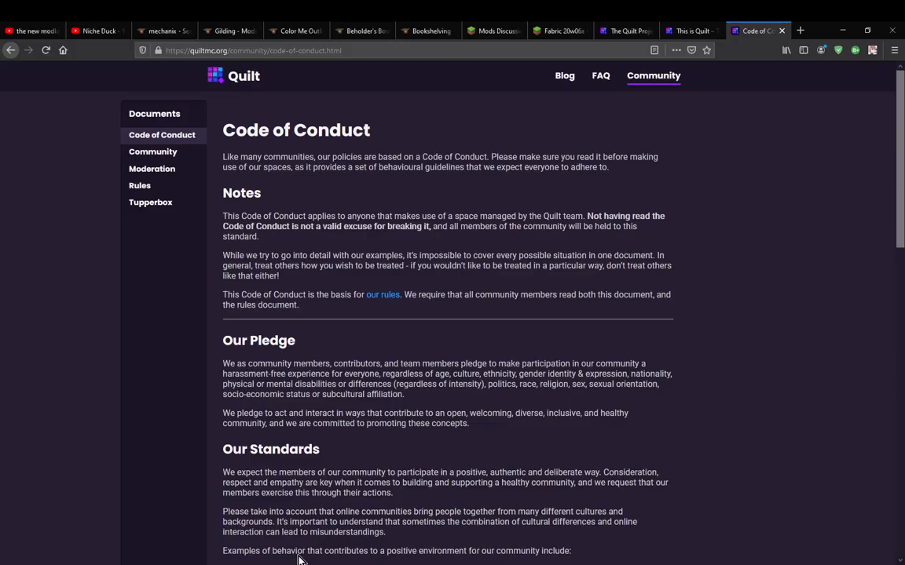
click(625, 30)
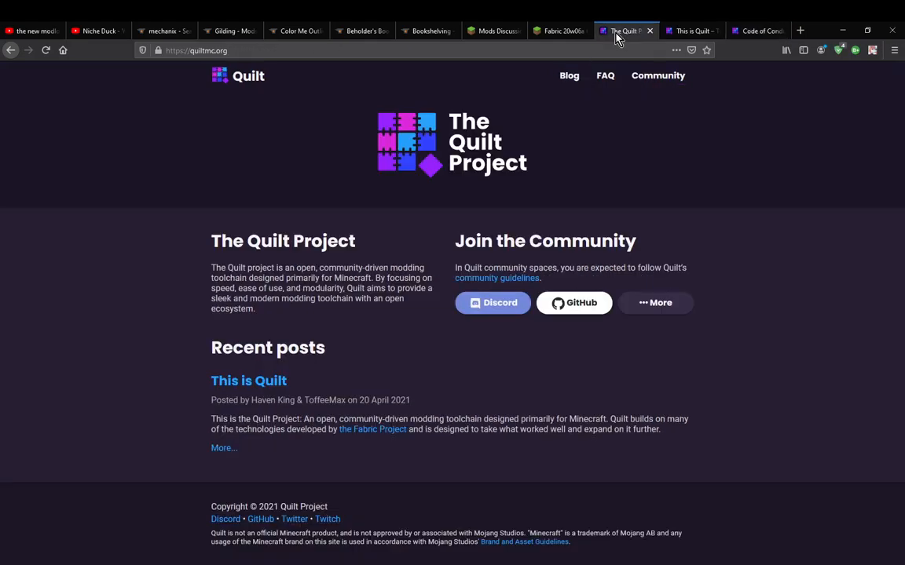
Step: Revisit the Quilt vs Fabric vs Forge YouTube video, then return to the 'This is Quilt' post
click(32, 30)
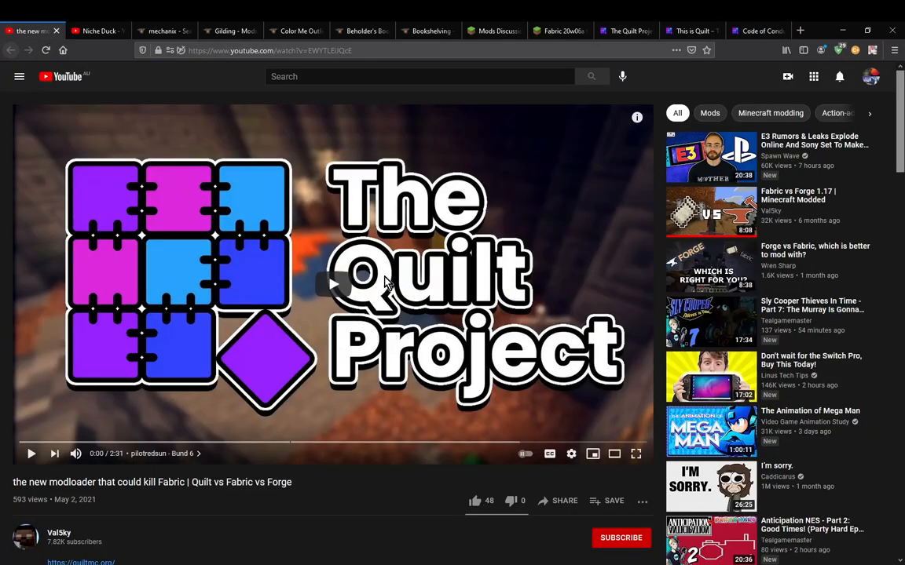
mouse_move(333, 457)
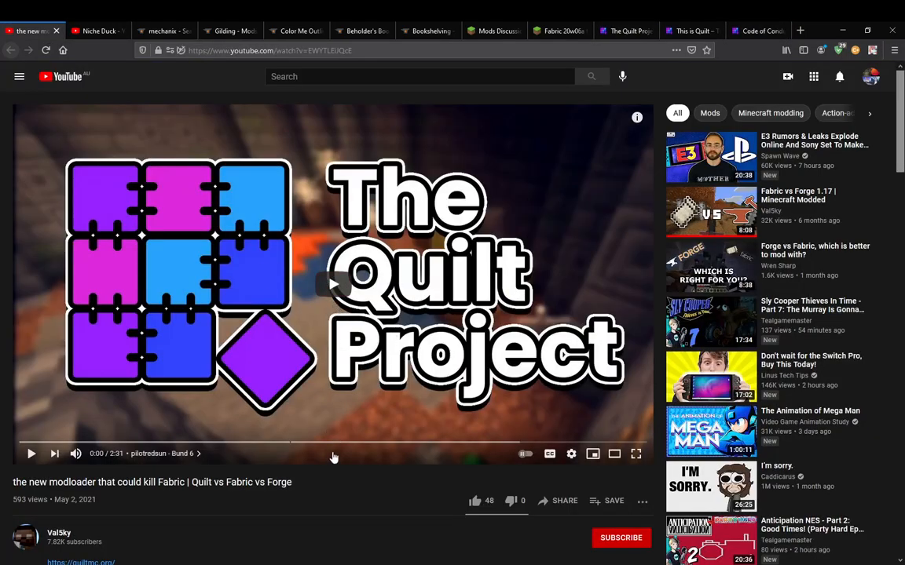
mouse_move(333, 455)
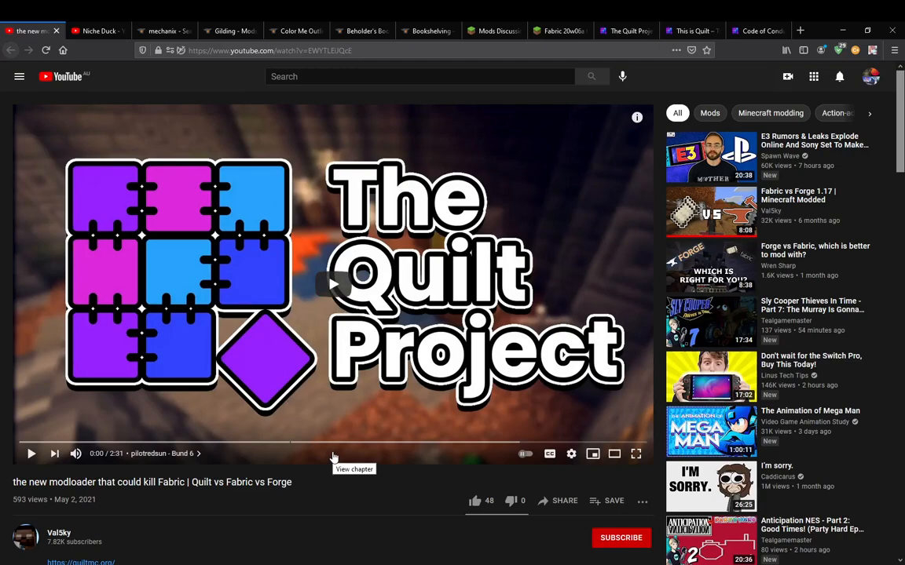
mouse_move(339, 486)
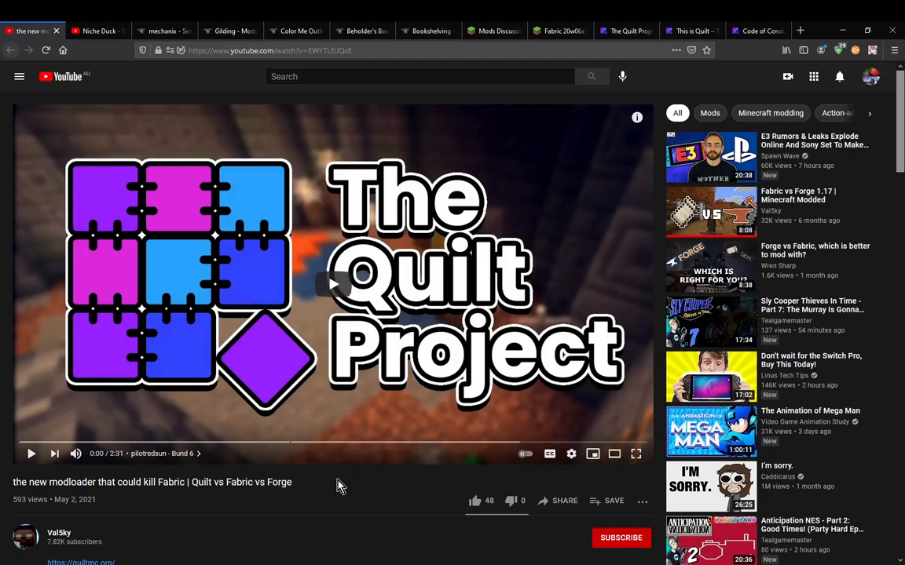
click(689, 32)
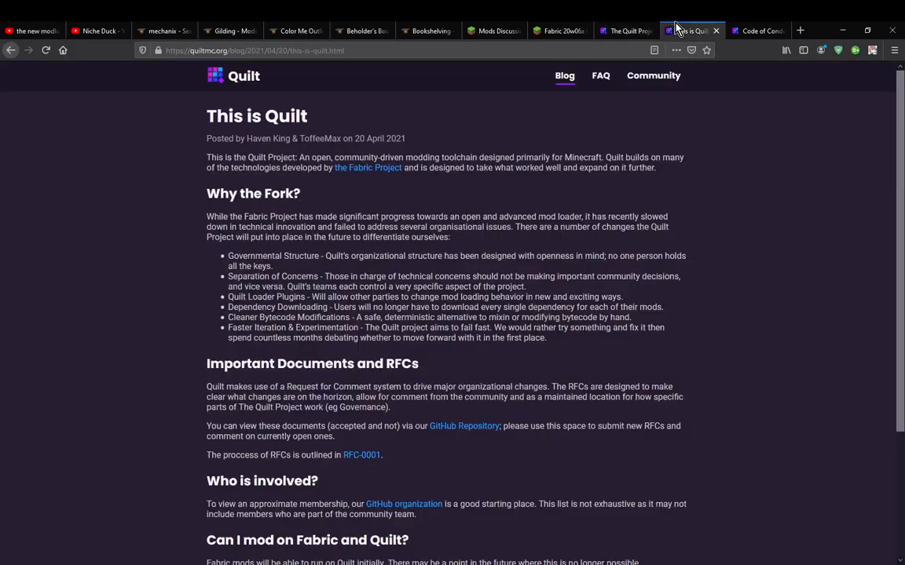